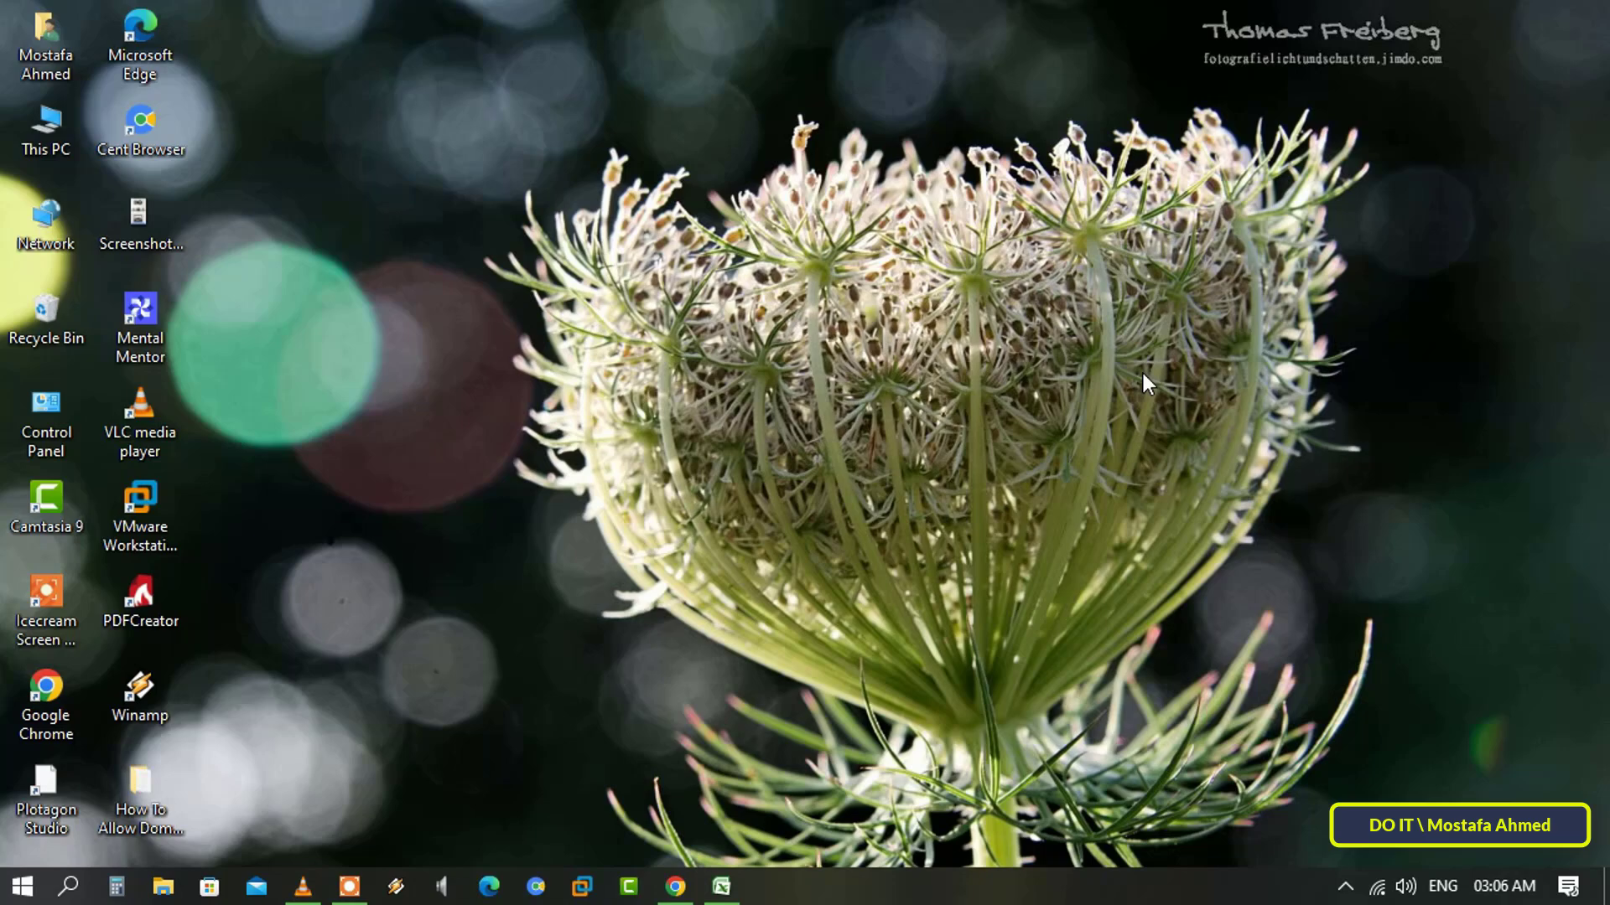
mouse_move(856, 416)
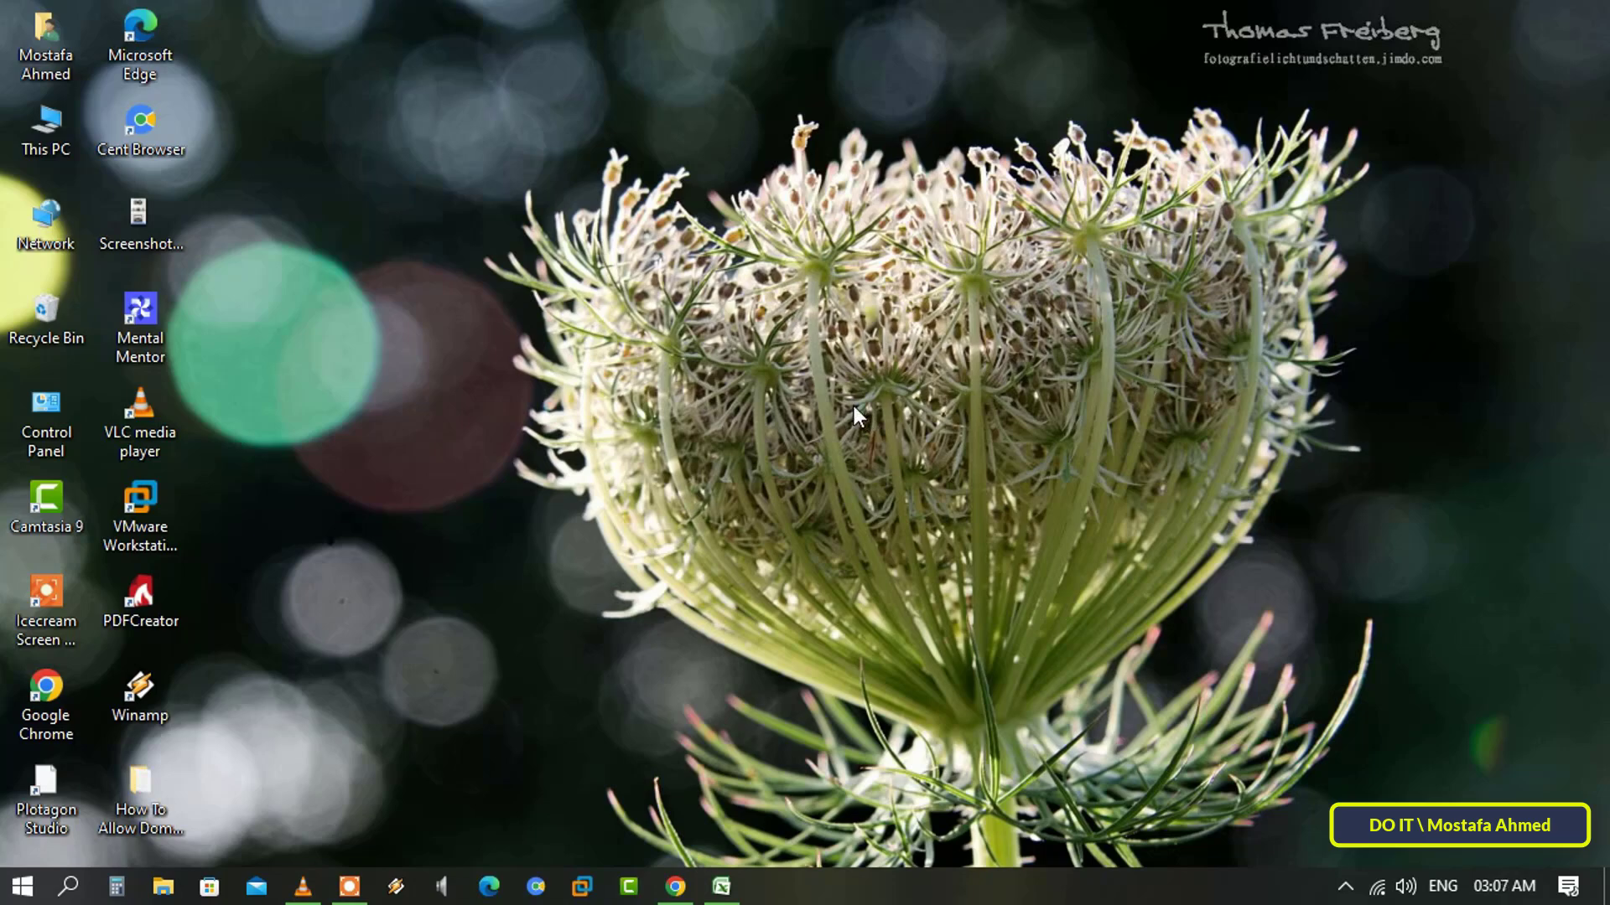
- Bring up the Windows search panel from the taskbar
click(68, 886)
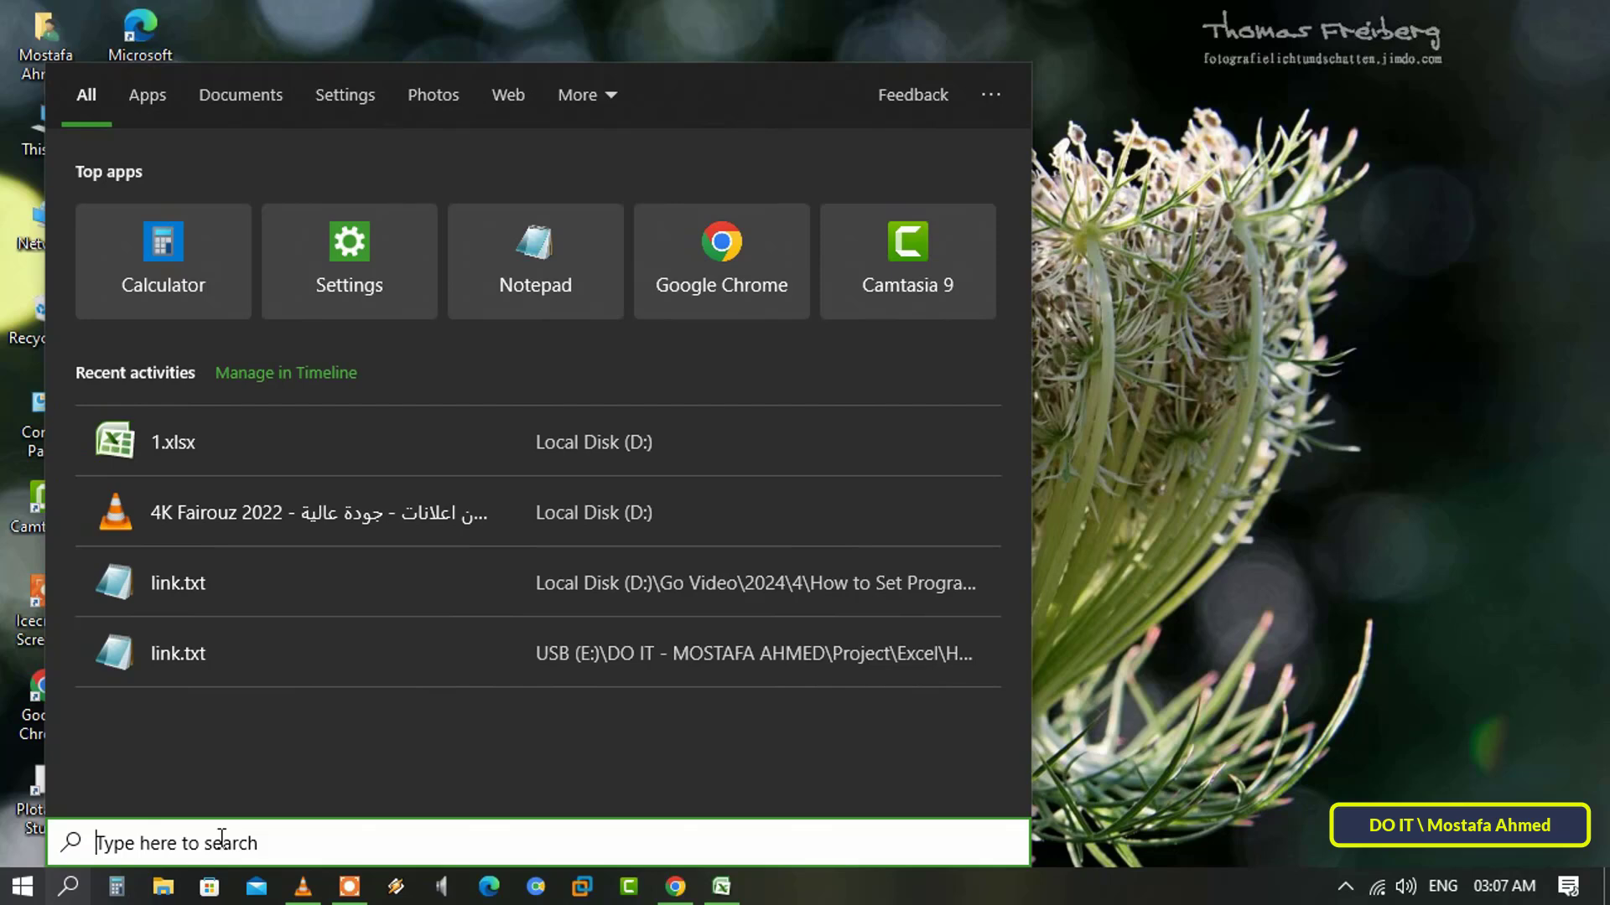
- Search for 'command prompt' and open the Command Prompt result's file location
text(command)
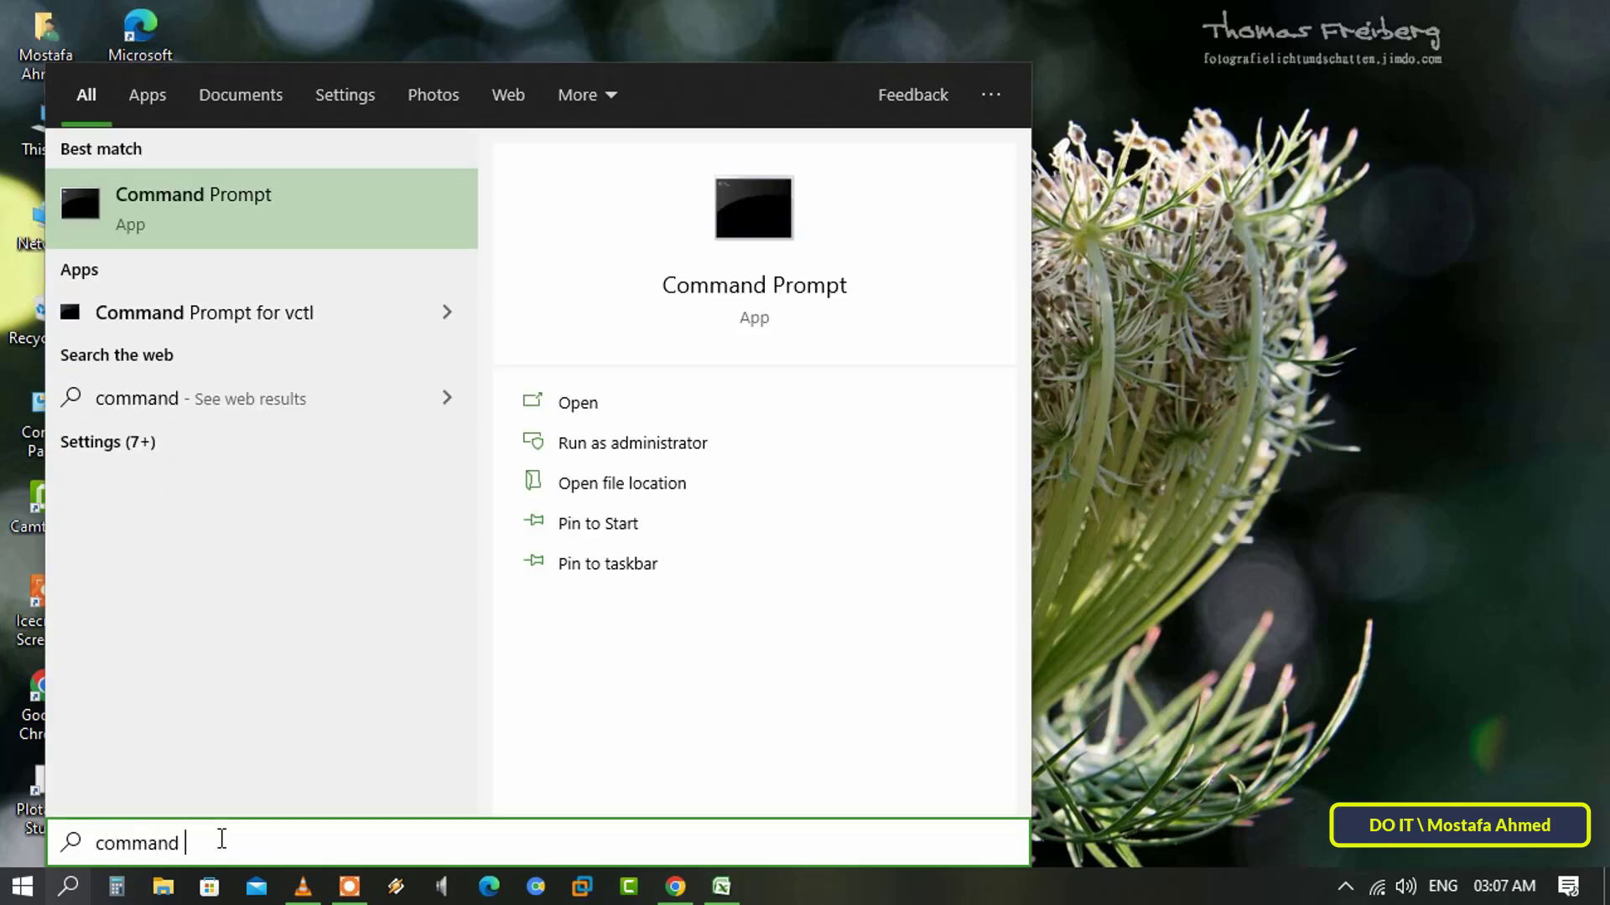
text(prompt)
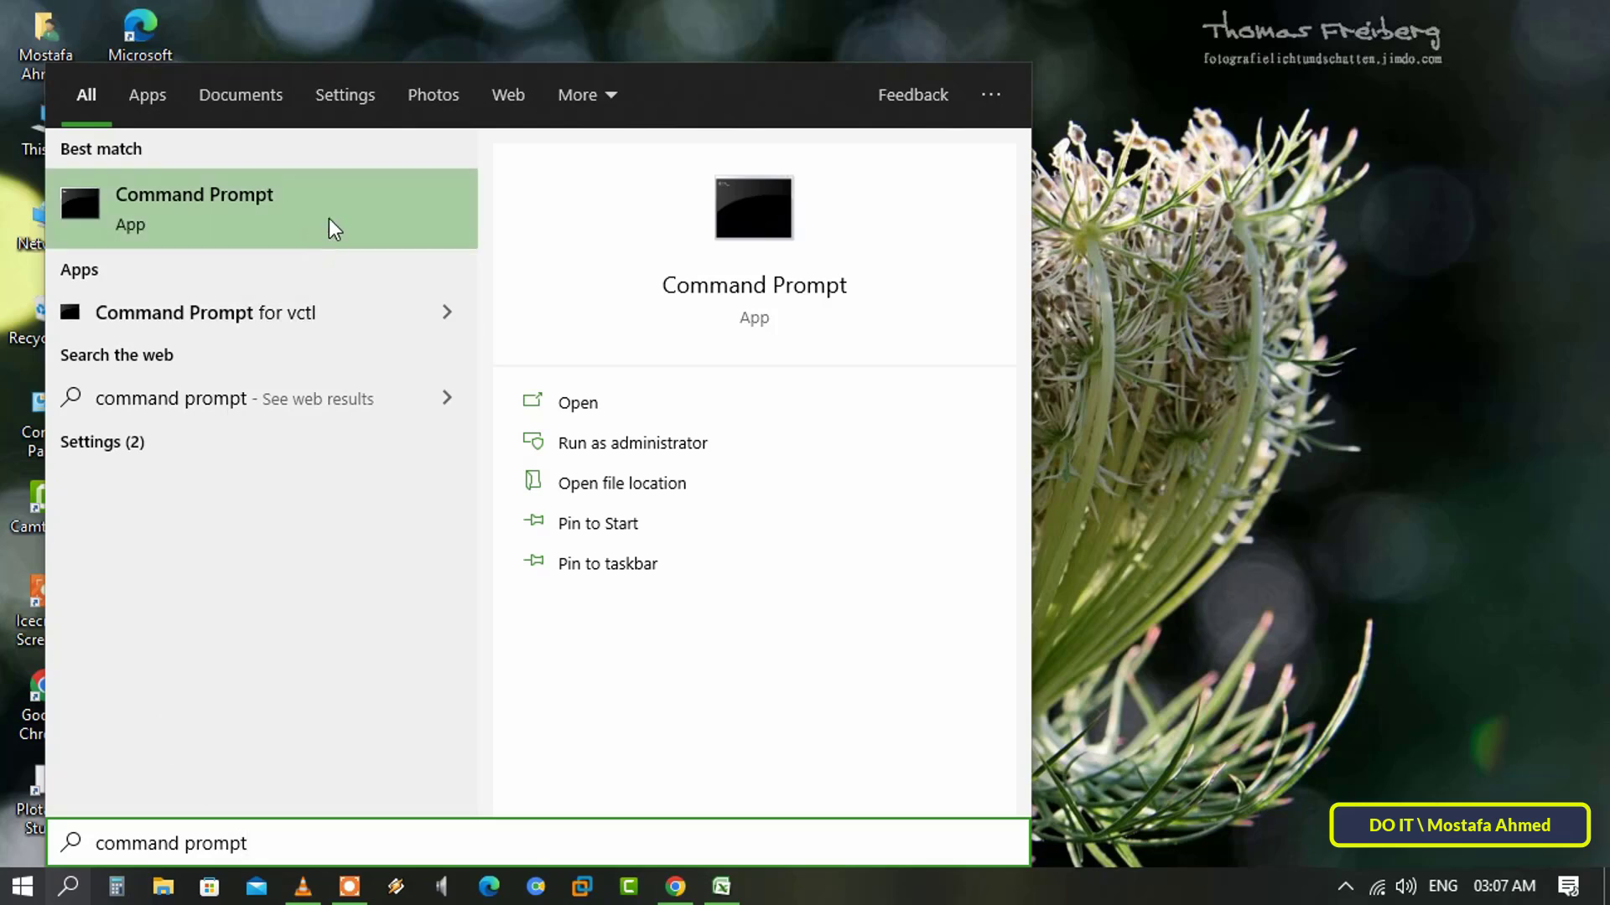
right_click(257, 204)
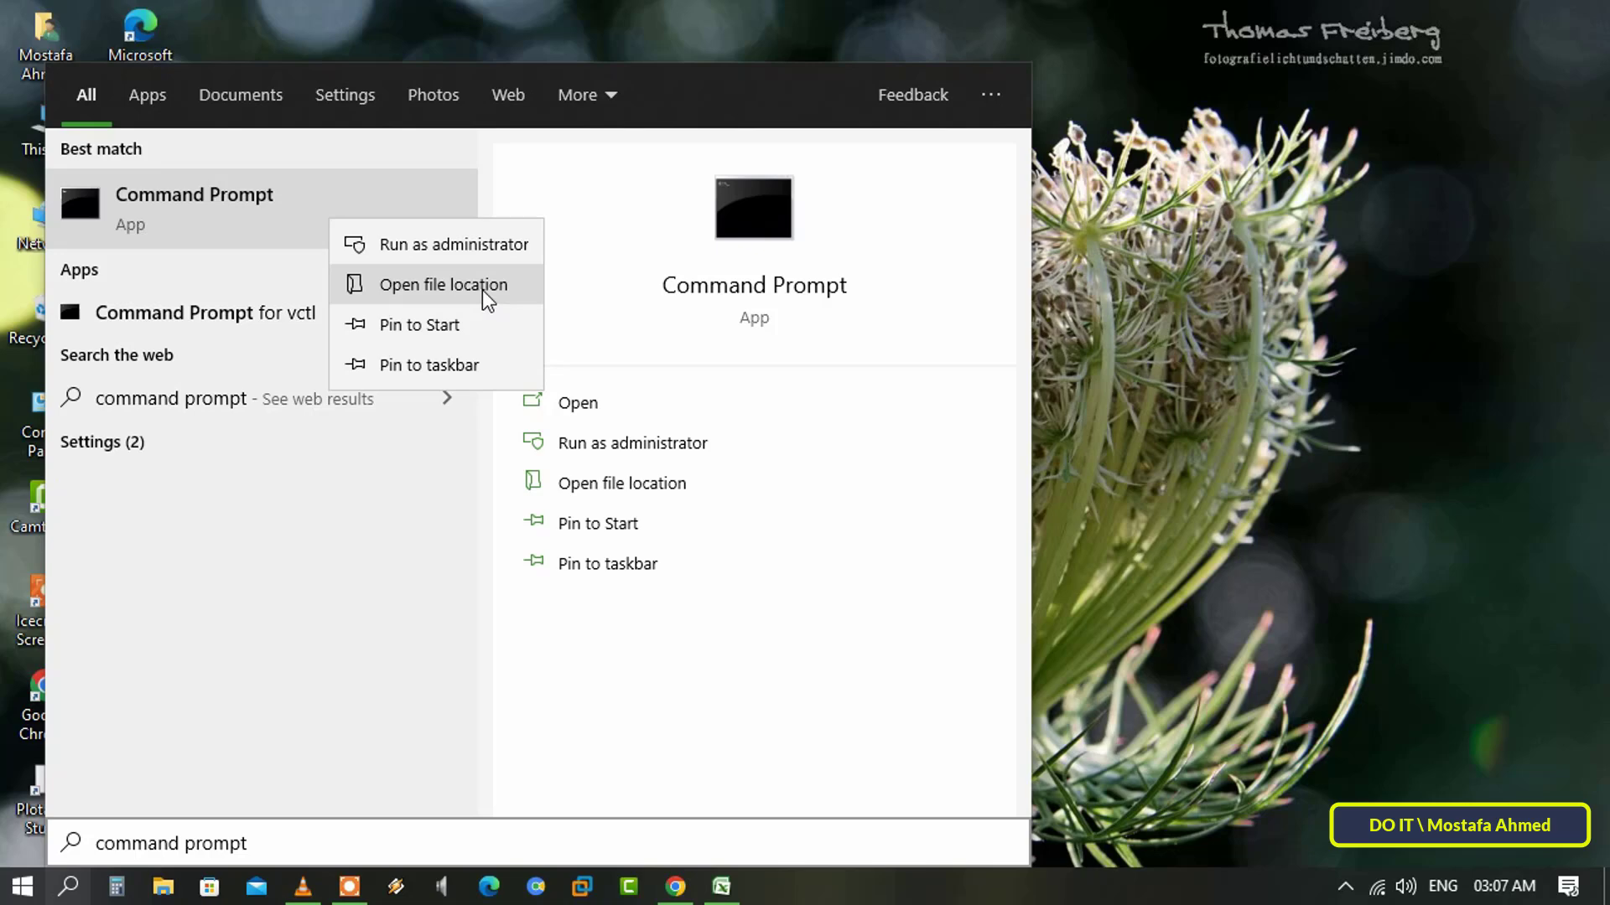
click(444, 285)
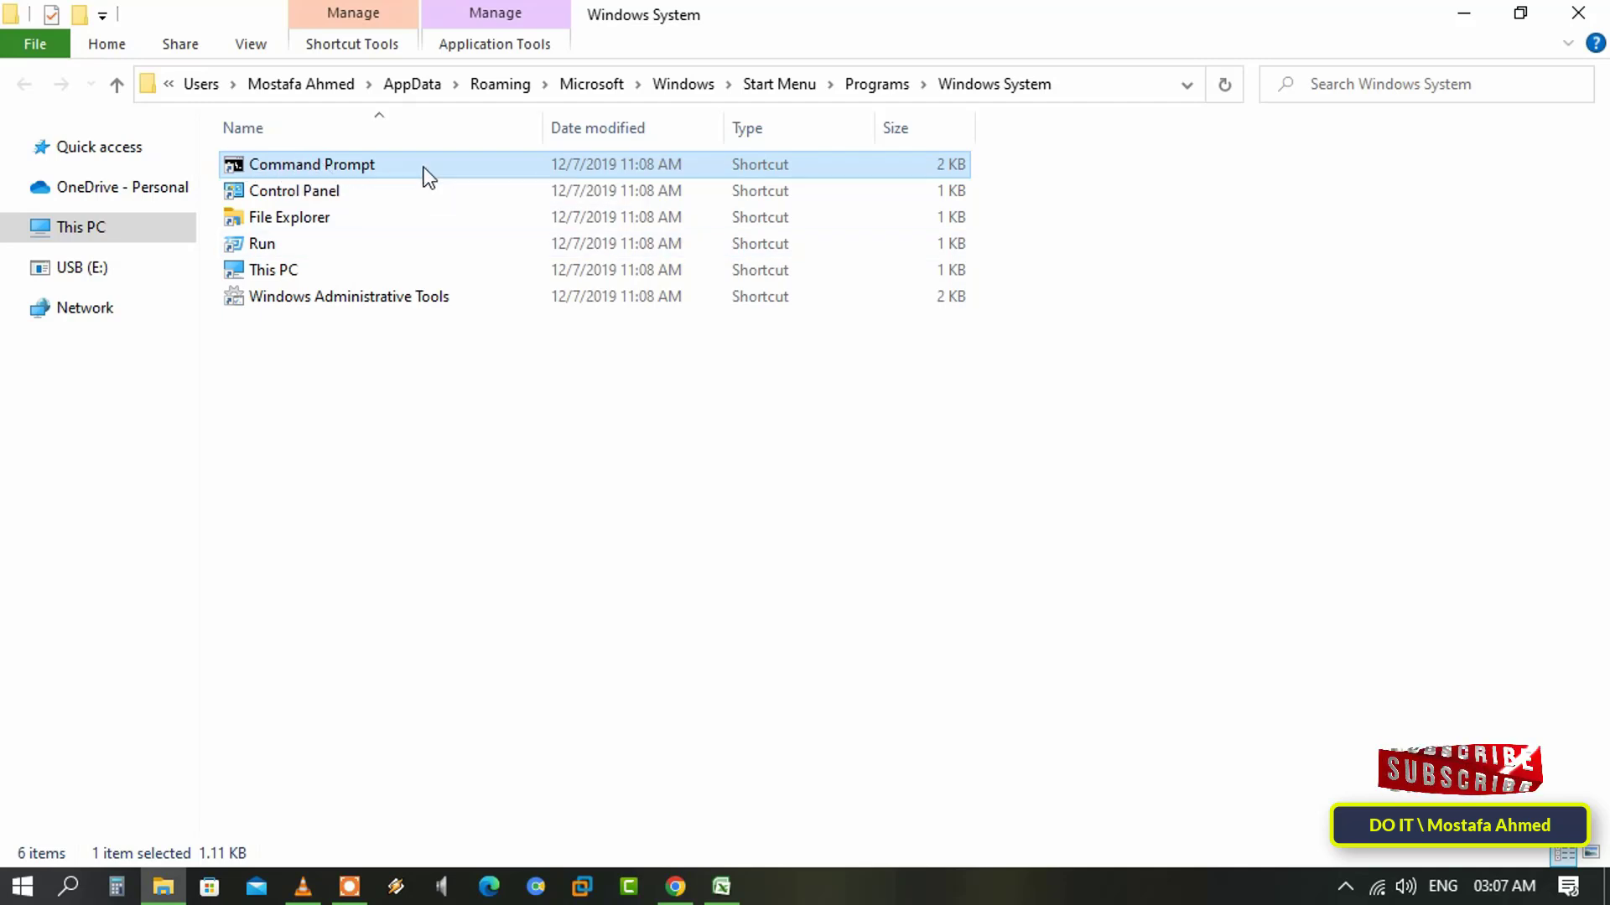
- Show the context menu for the Command Prompt shortcut in Windows System
right_click(312, 164)
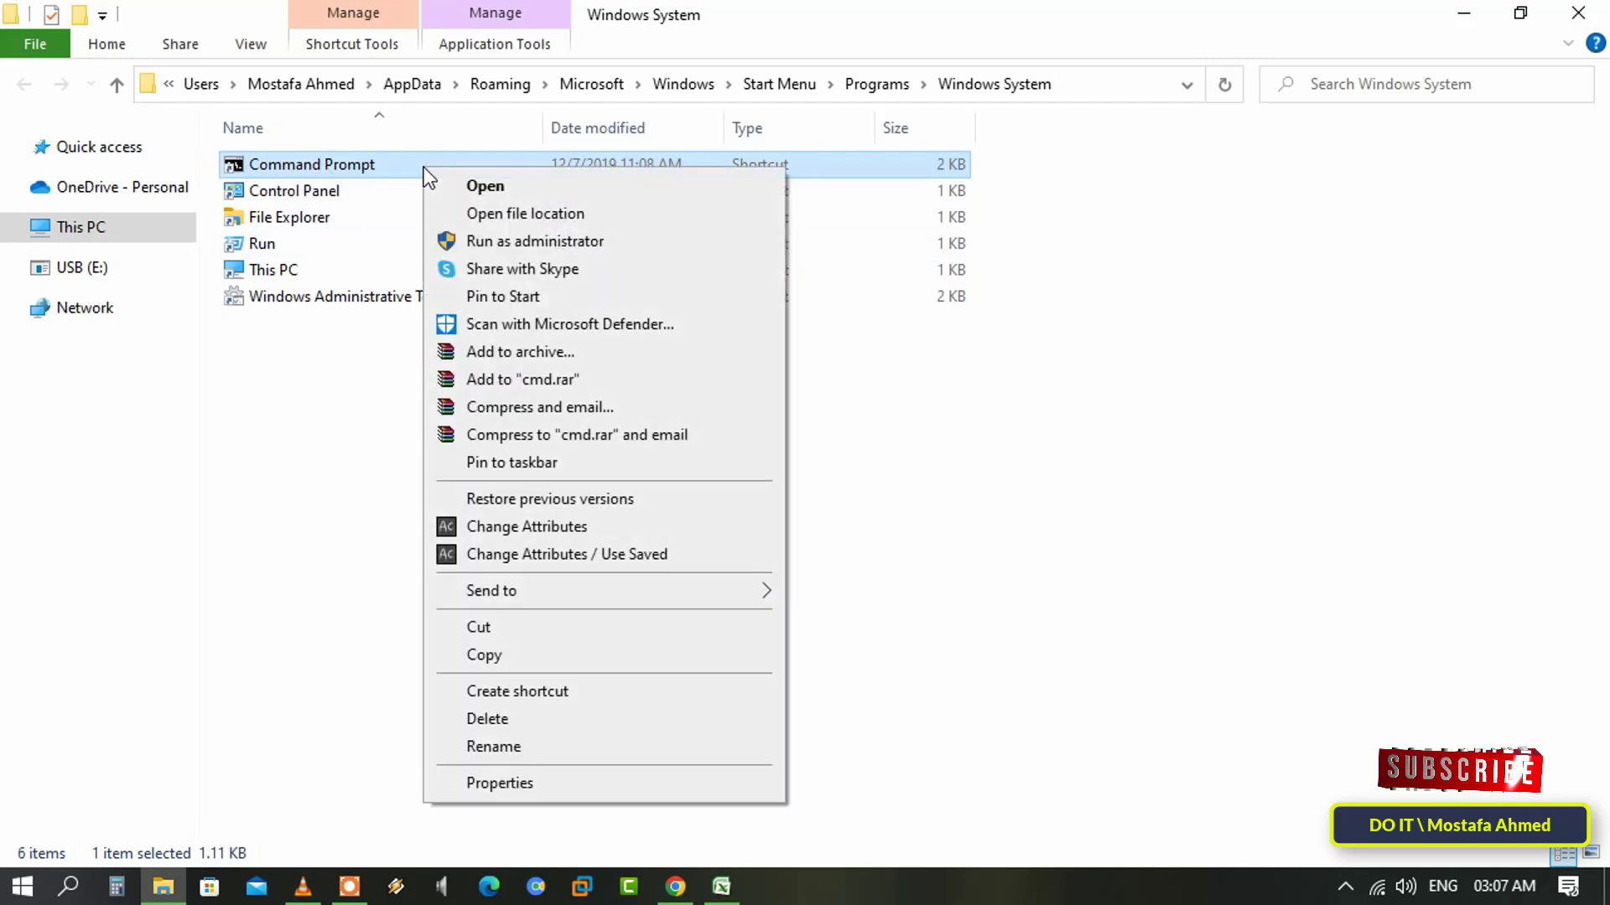
mouse_move(499, 783)
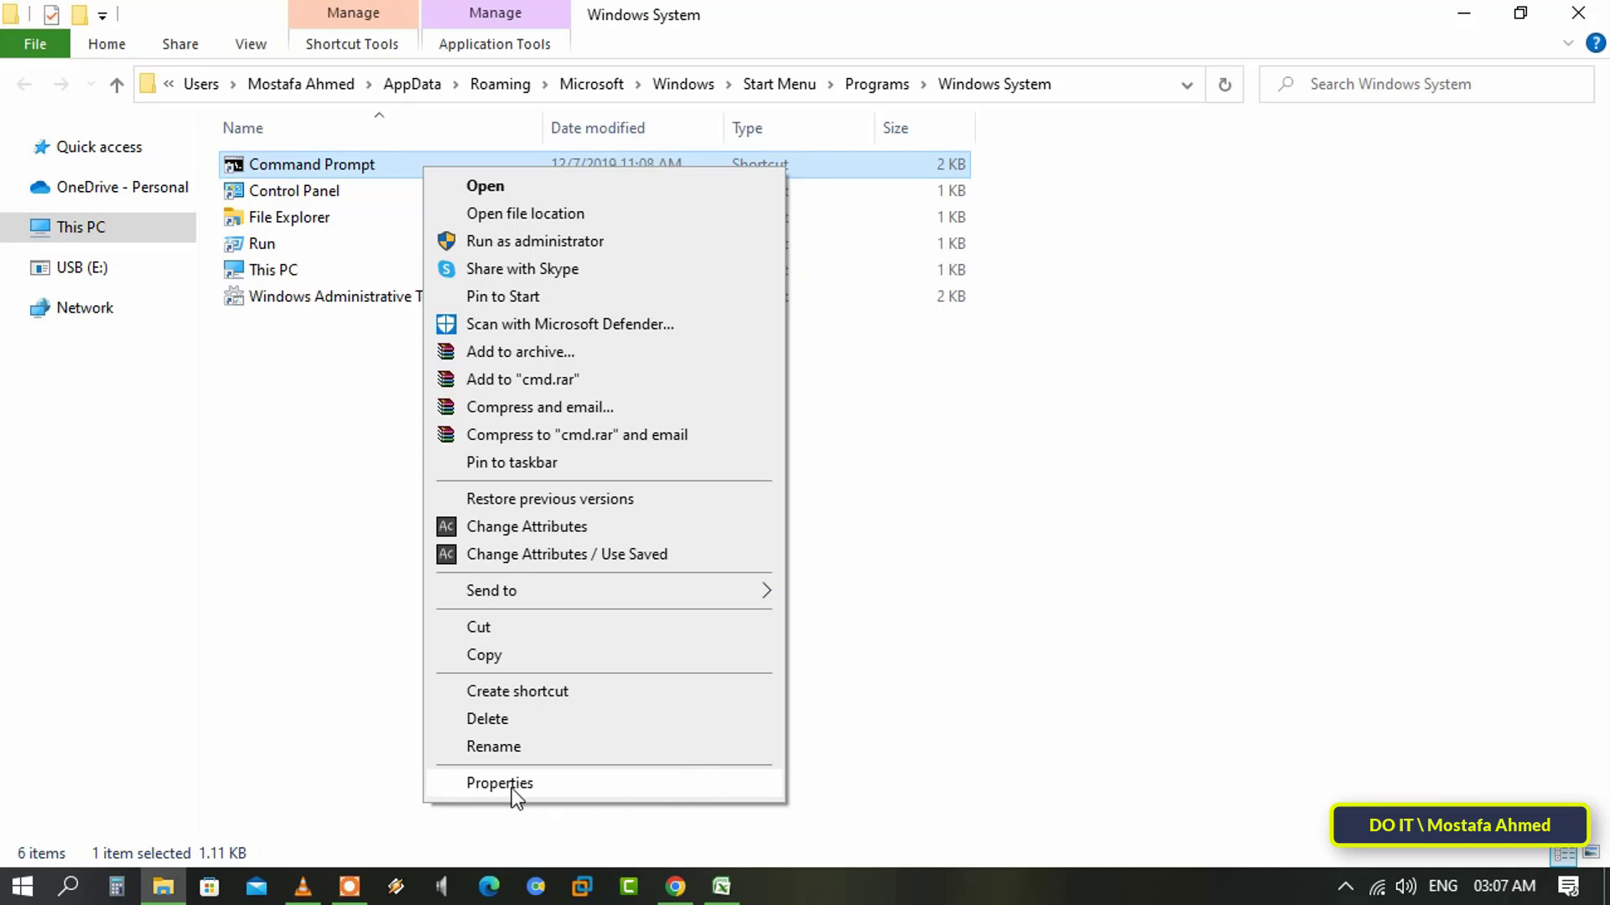
mouse_move(560, 793)
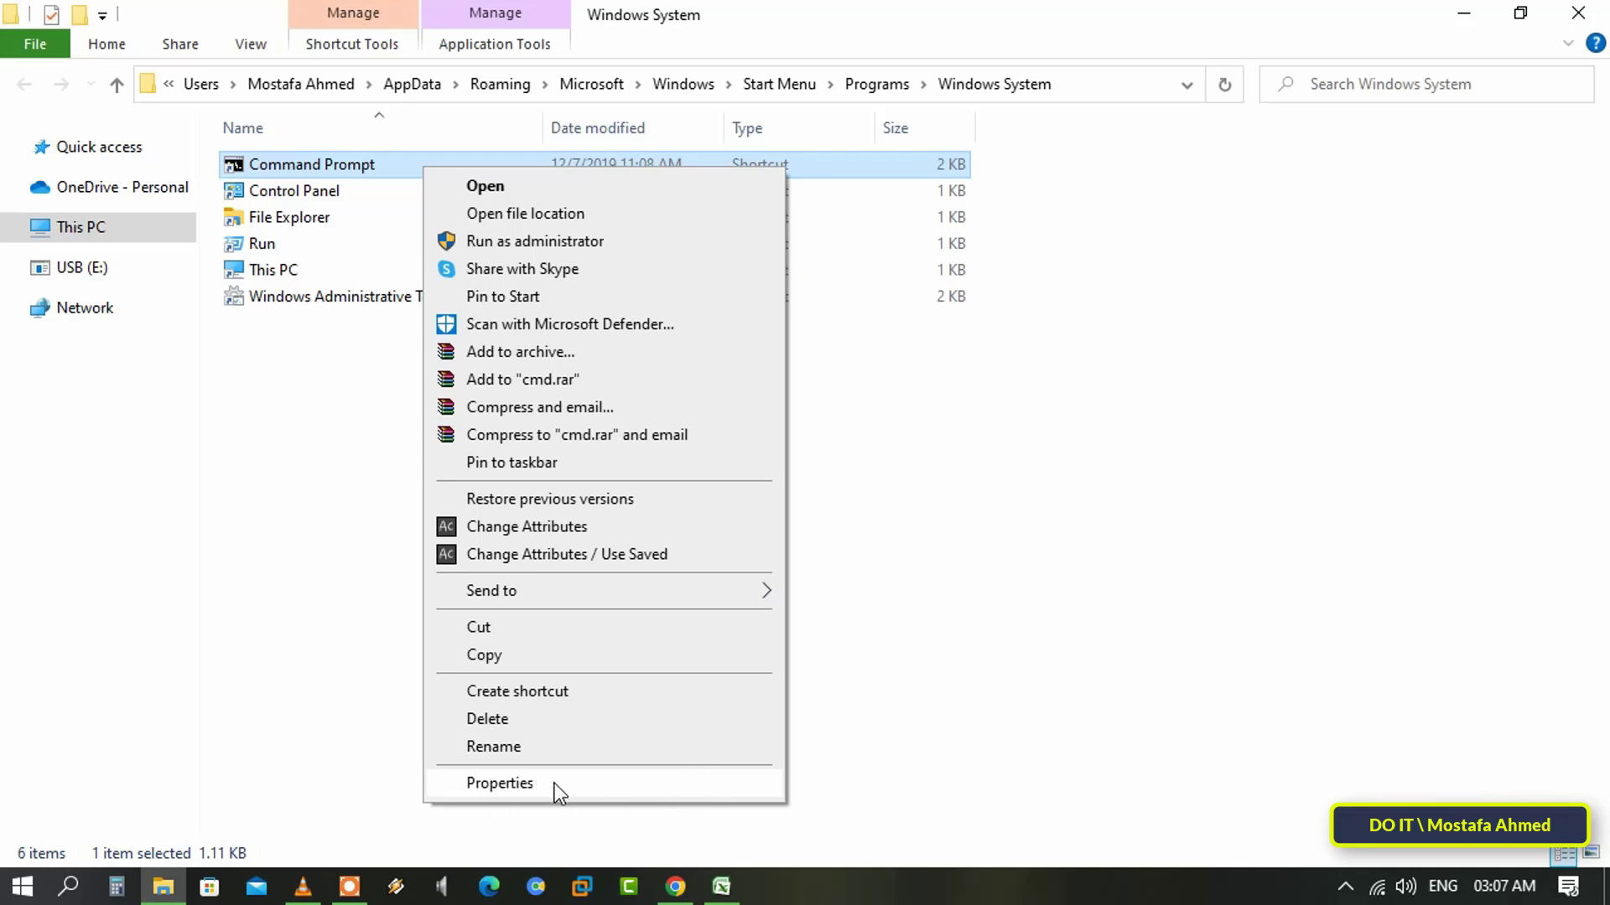
- In the Command Prompt shortcut's Advanced Properties, tick Run as administrator
click(499, 783)
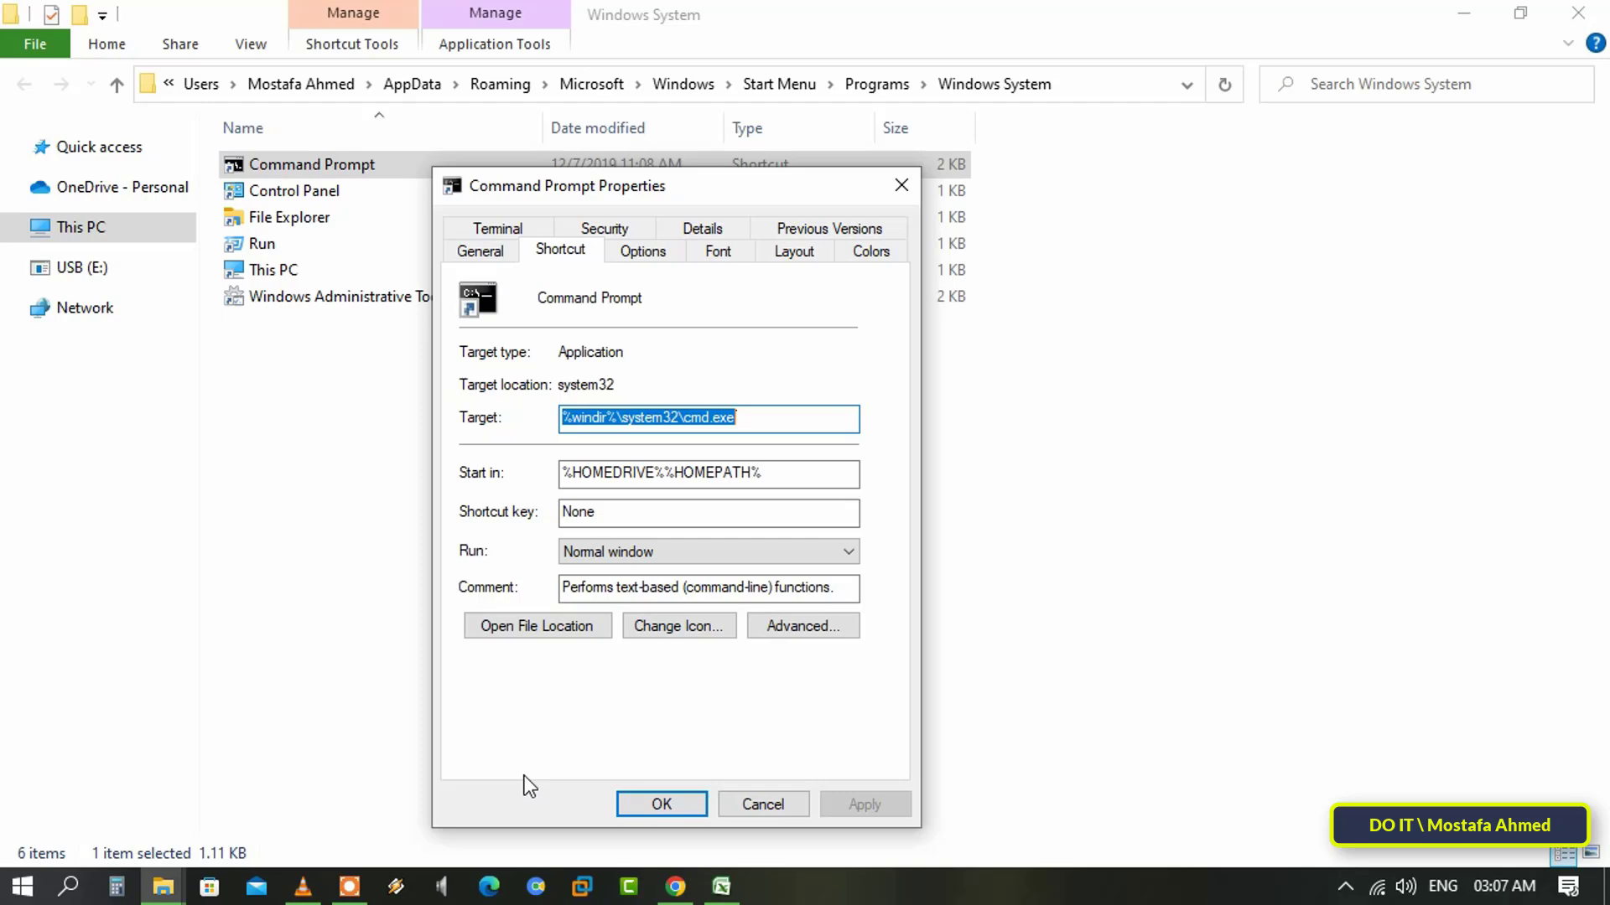
mouse_move(519, 783)
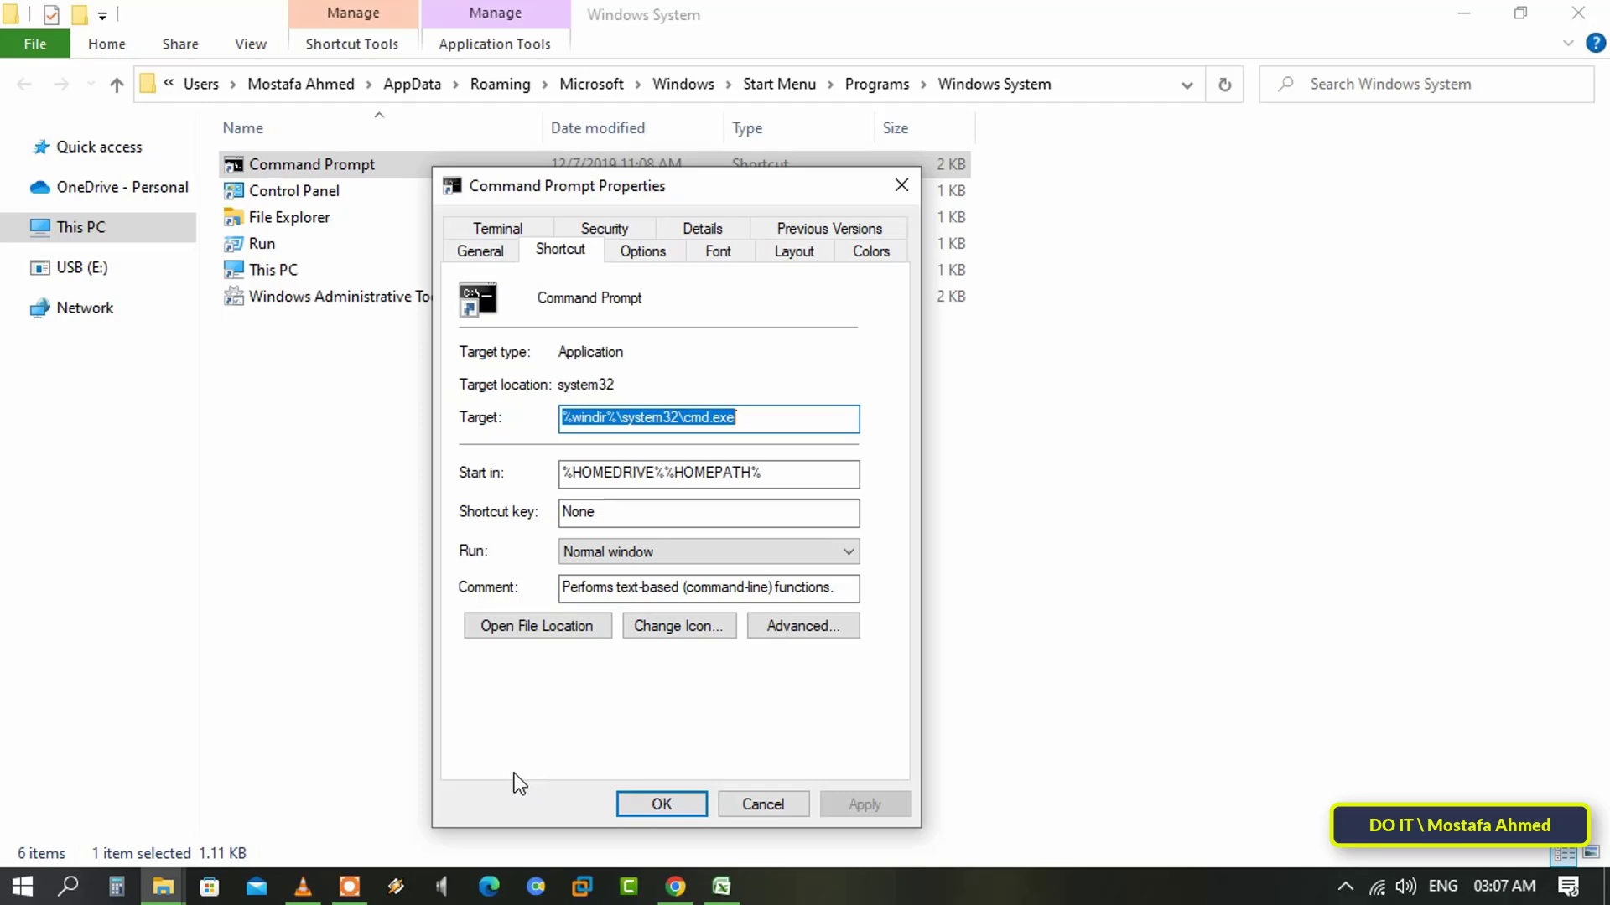
mouse_move(511, 783)
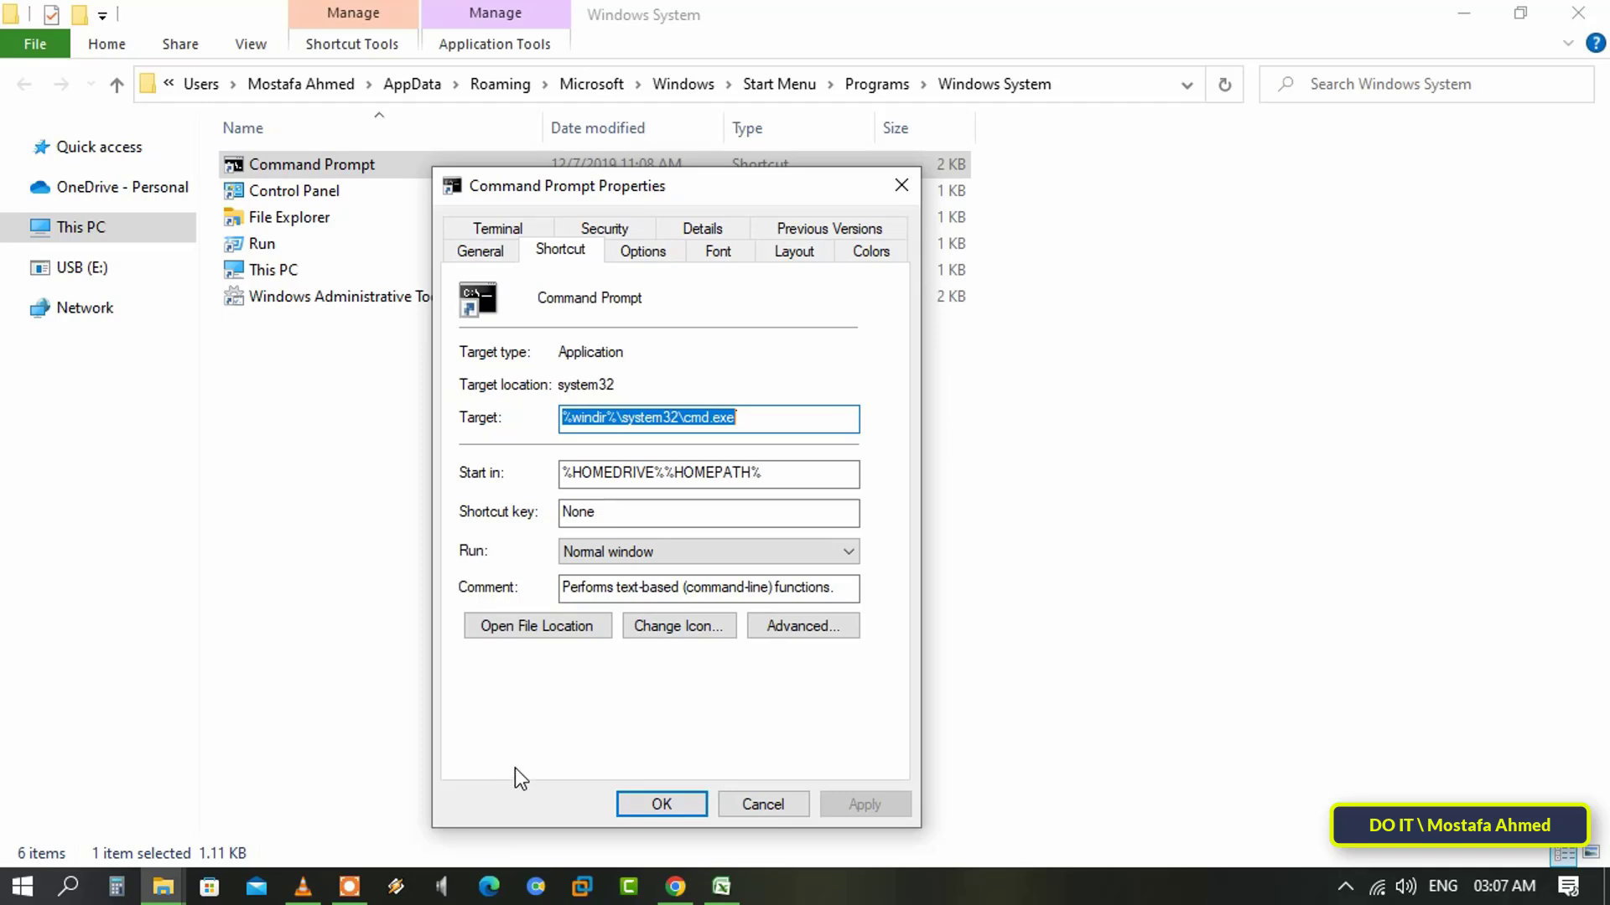
mouse_move(803, 626)
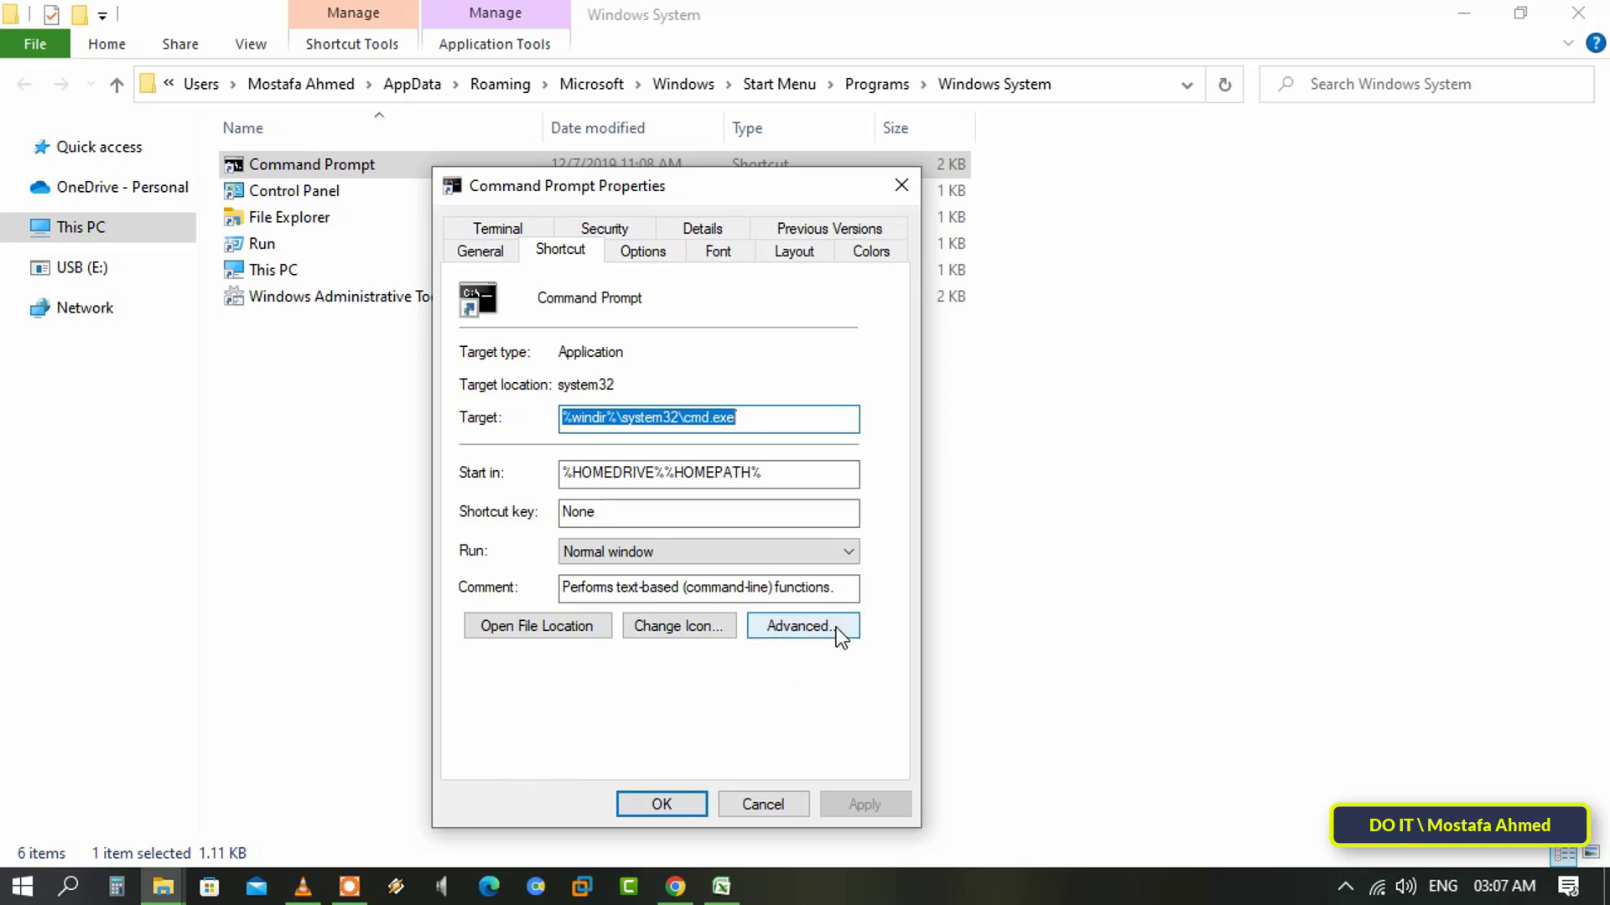
click(801, 625)
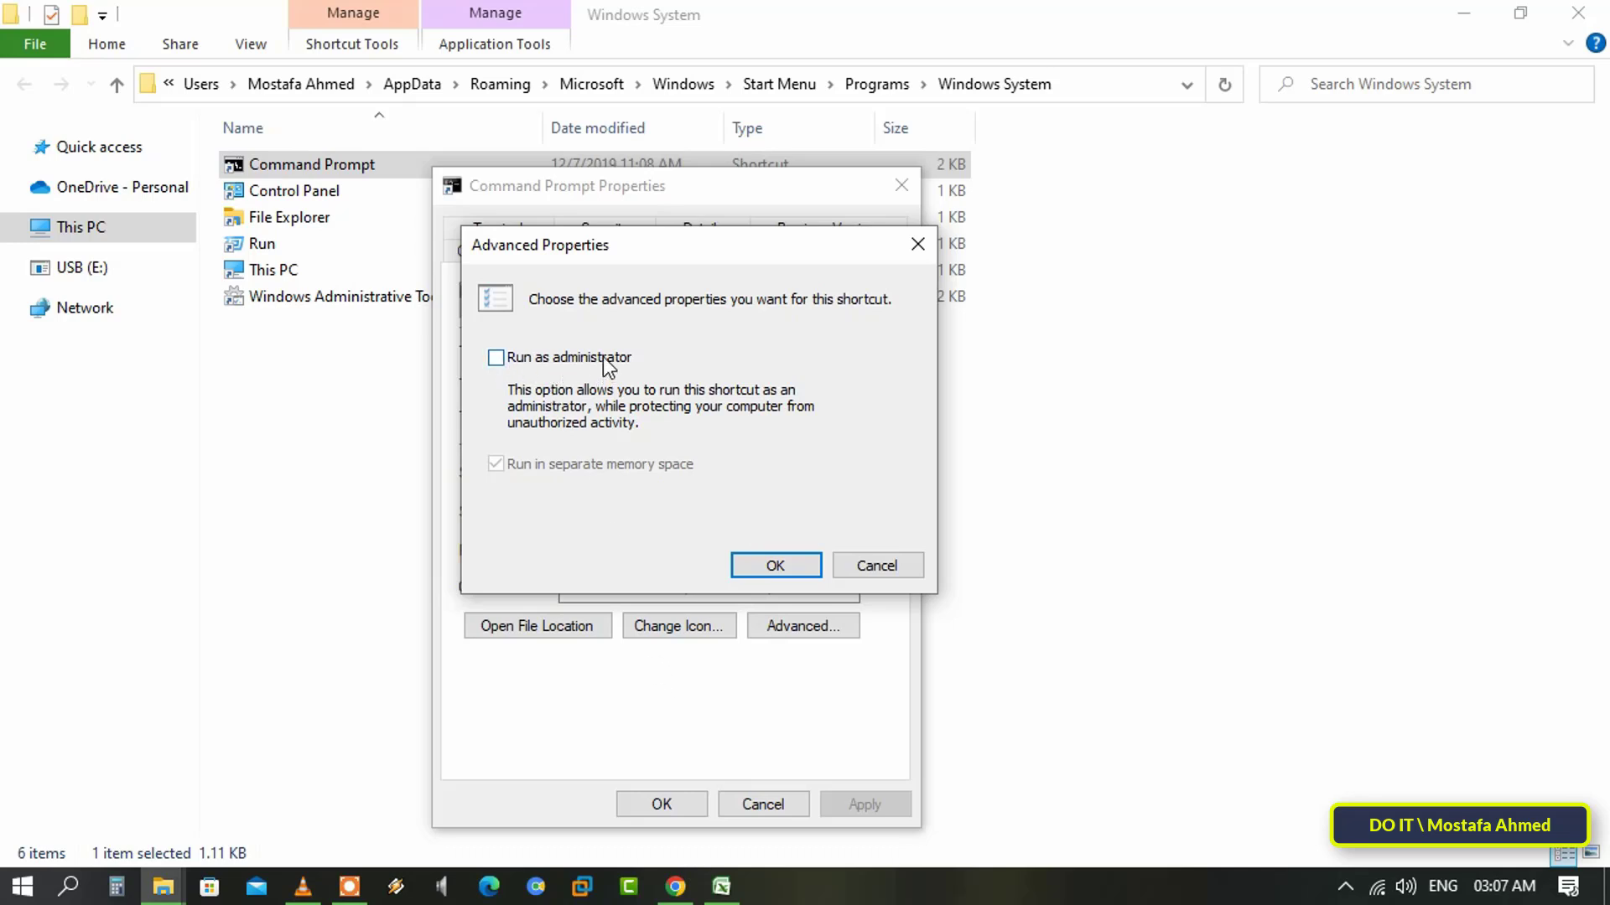
click(497, 355)
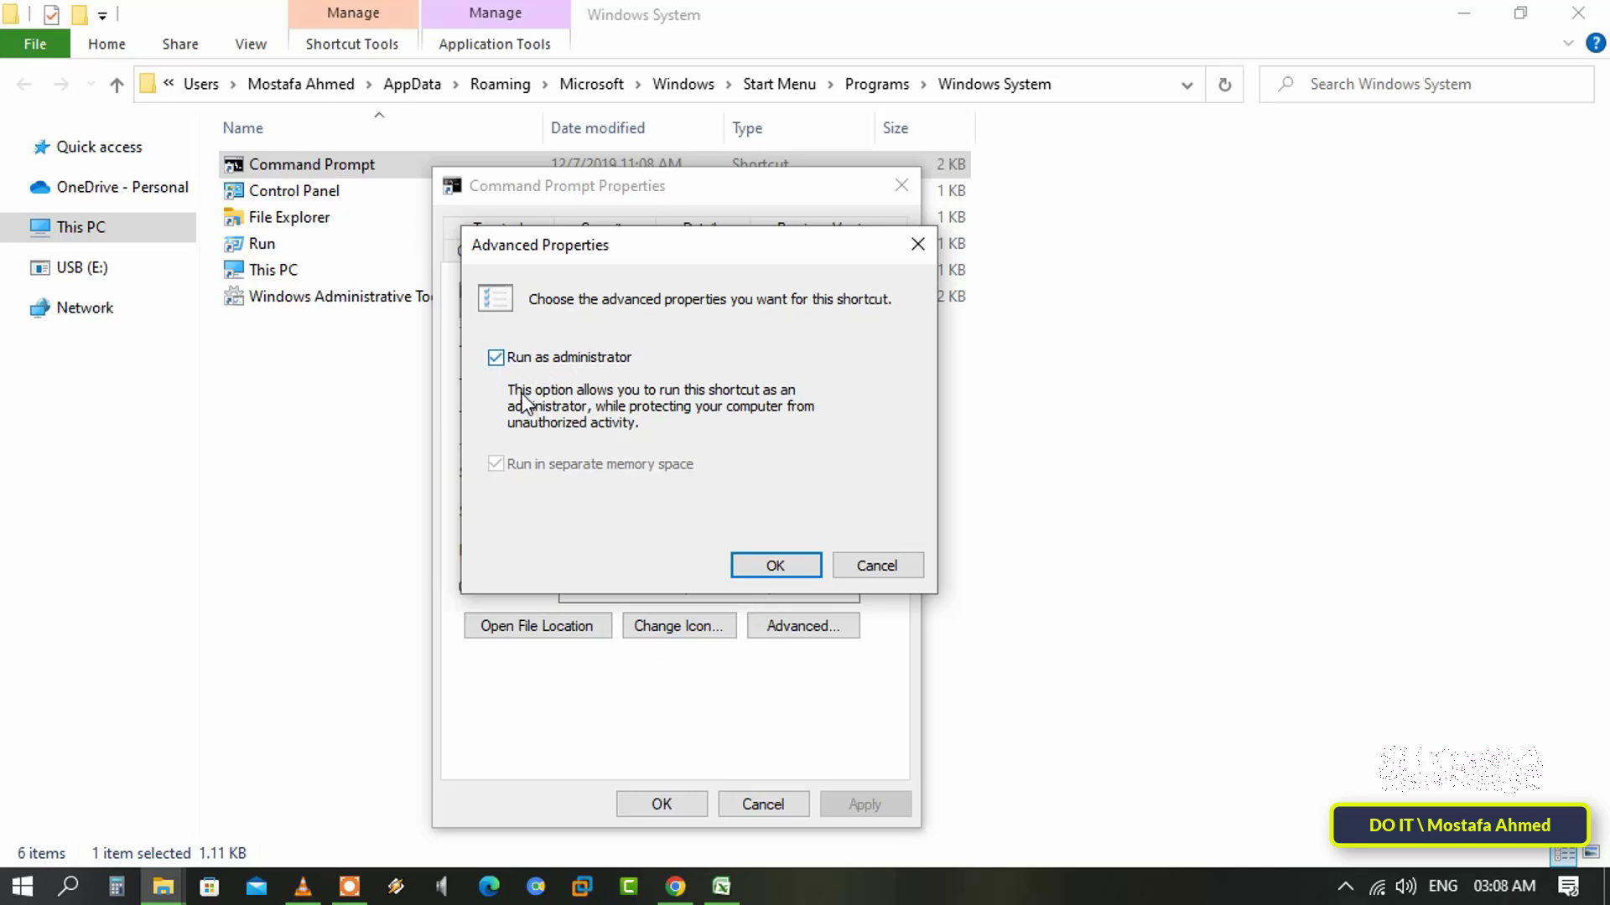
mouse_move(591, 400)
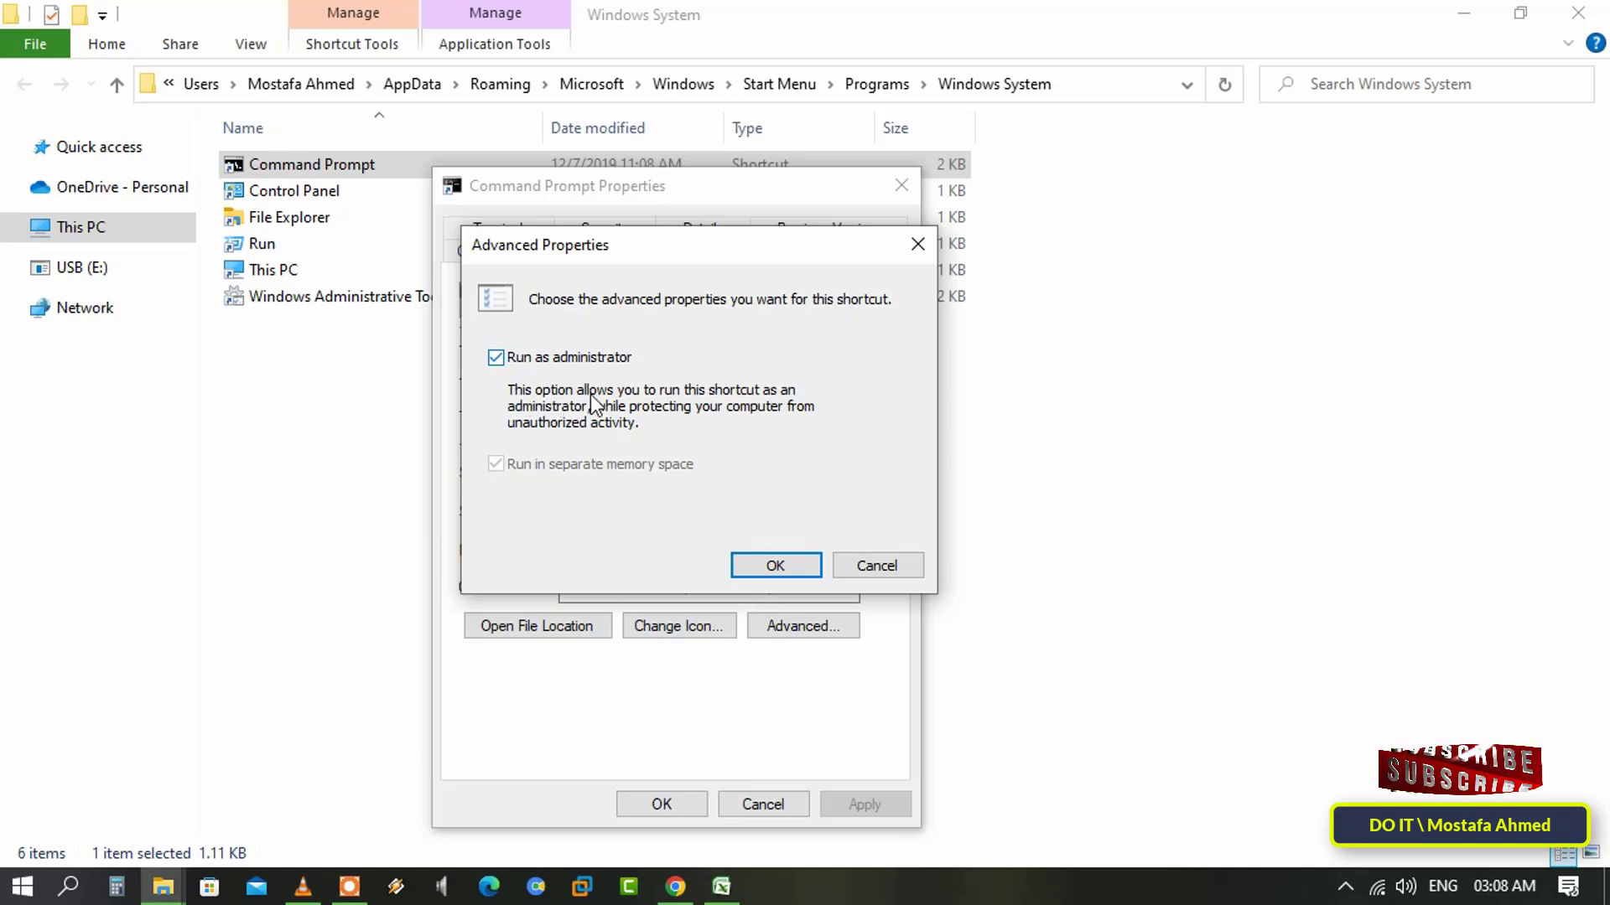
mouse_move(688, 401)
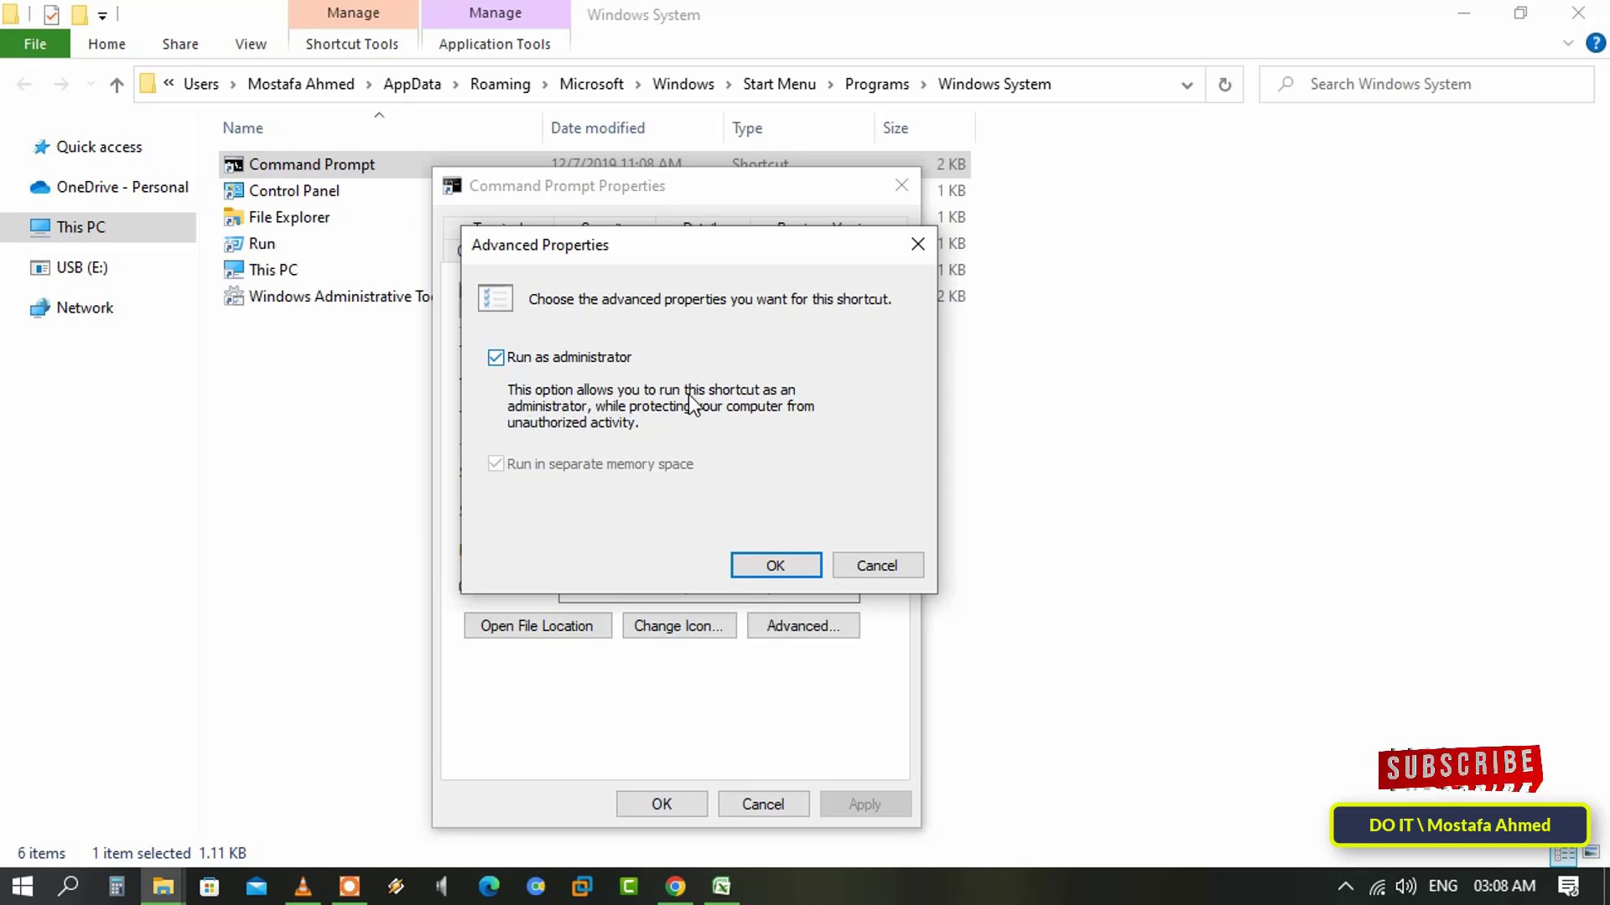
mouse_move(606, 418)
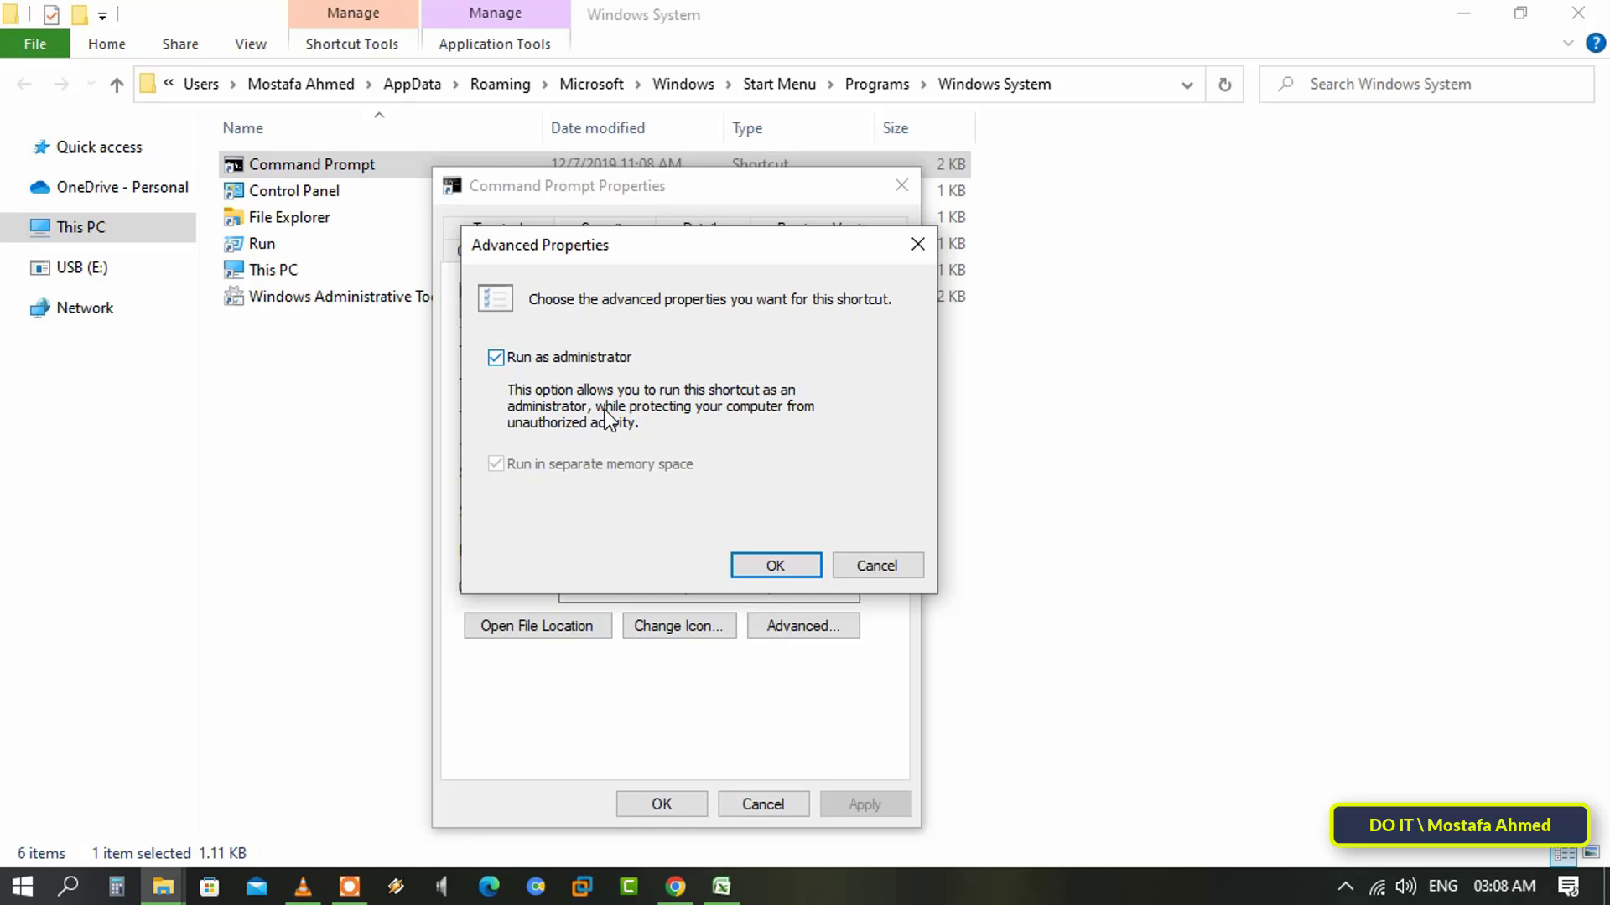
mouse_move(647, 439)
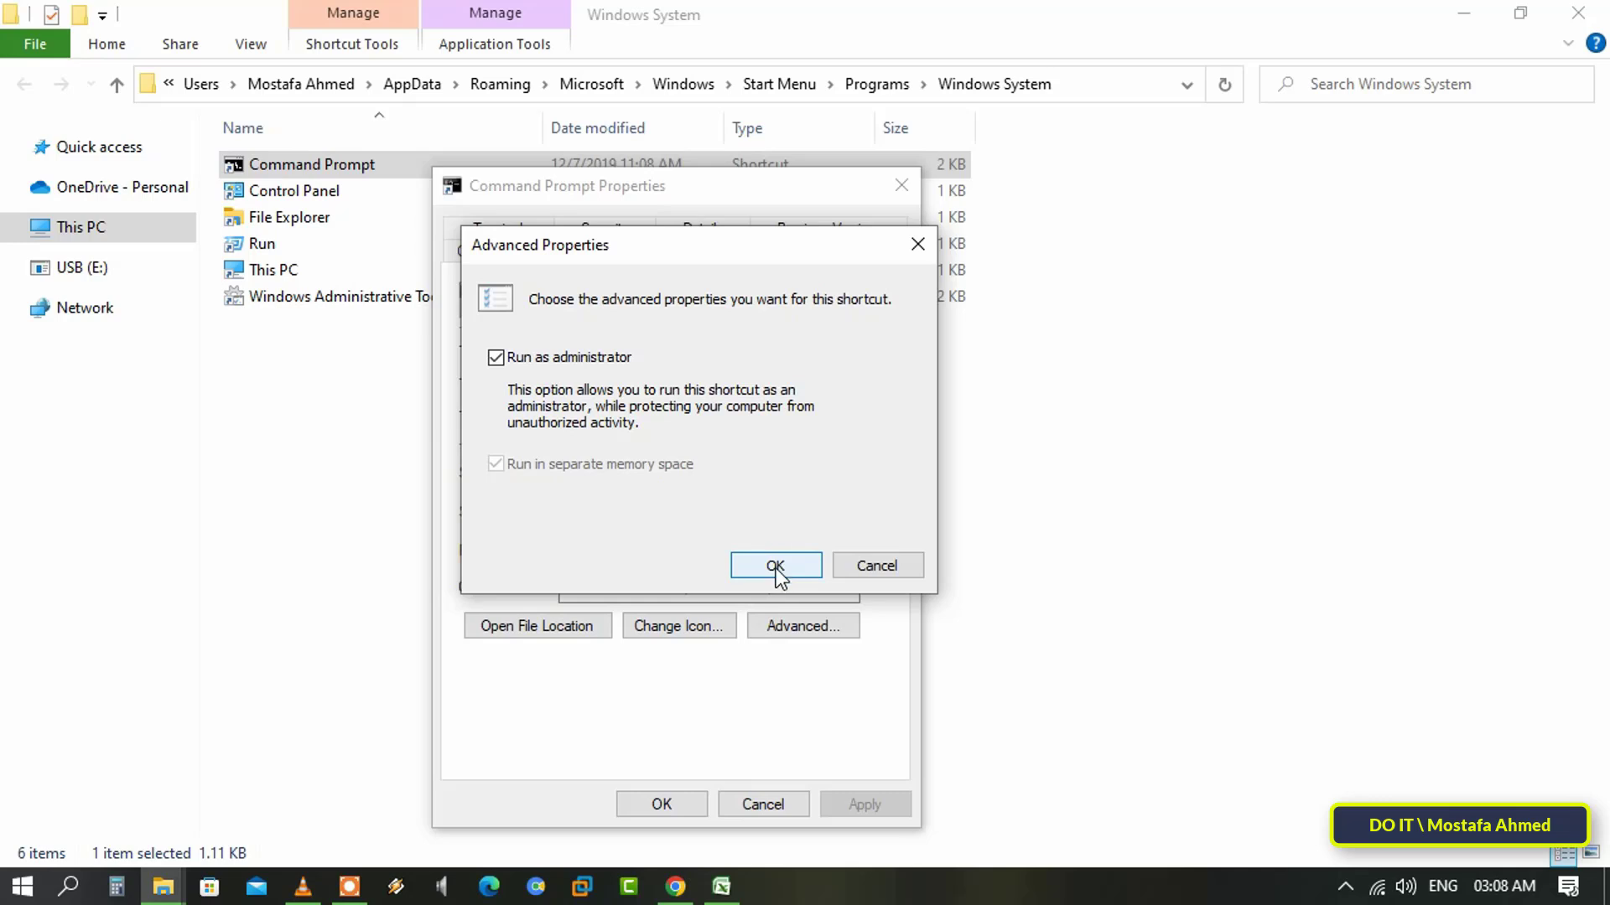
- Confirm Advanced Properties, apply the change and close Command Prompt Properties
click(774, 565)
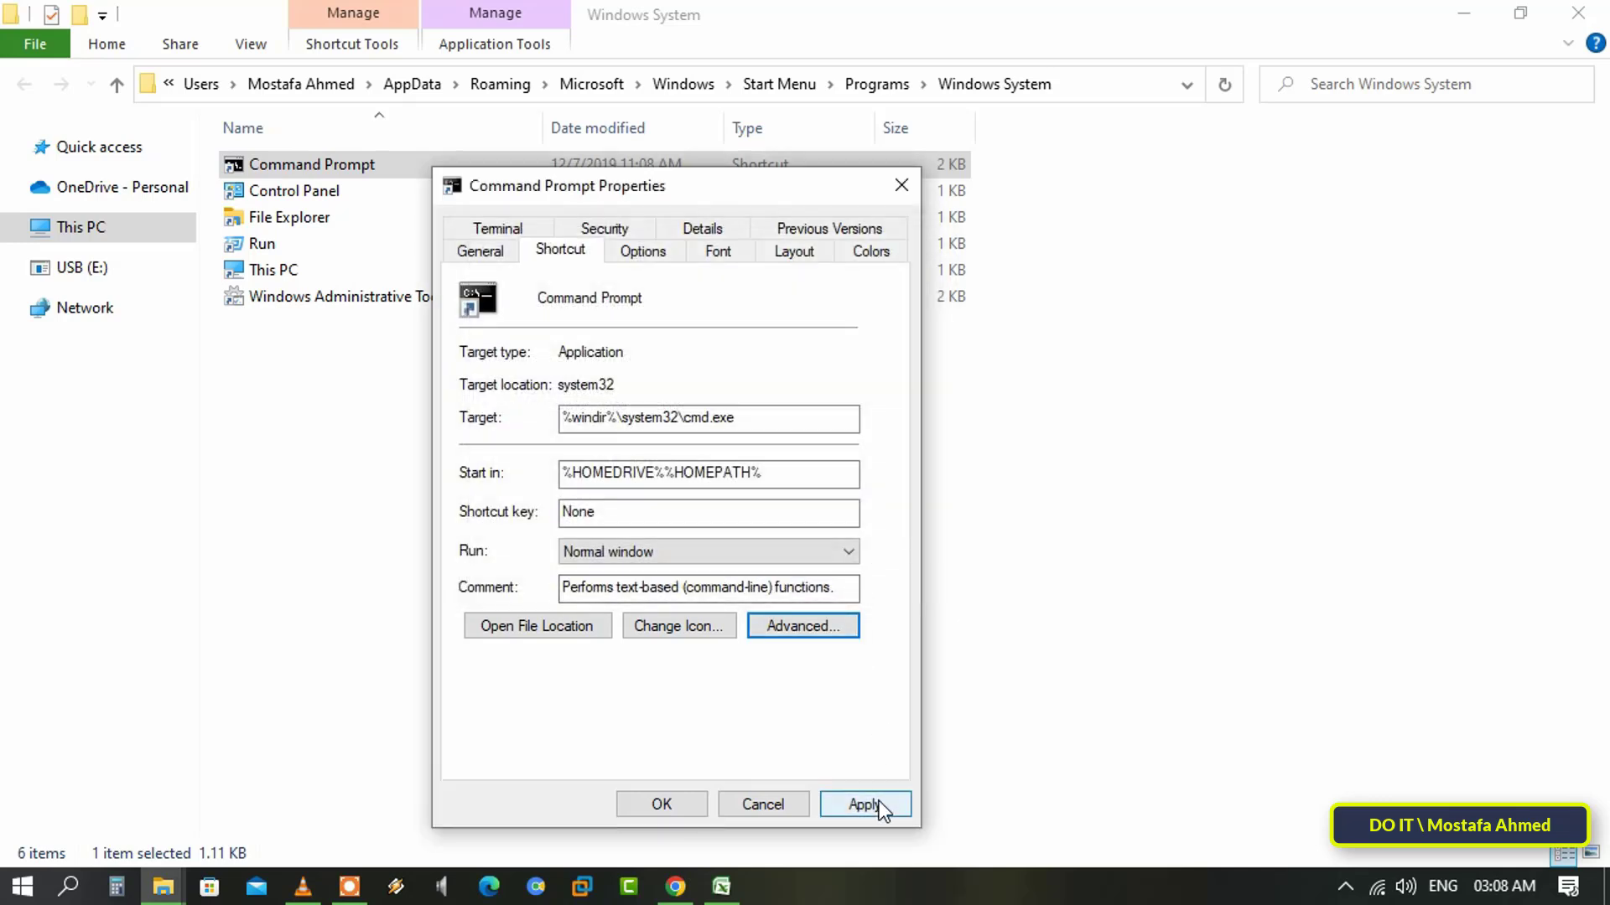
click(866, 803)
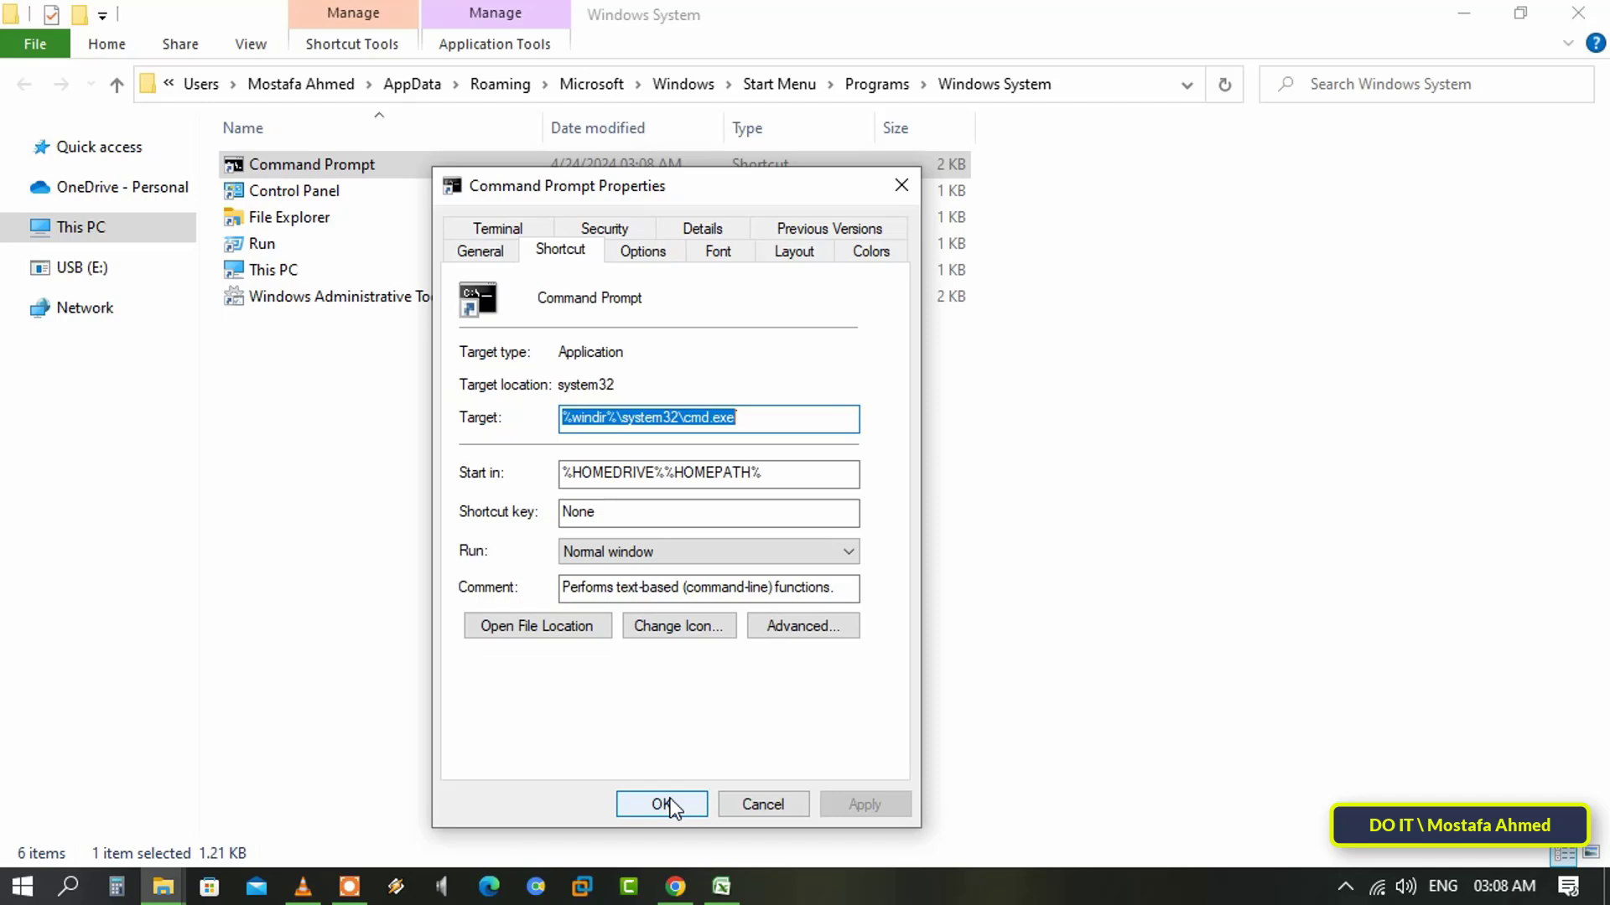
click(661, 804)
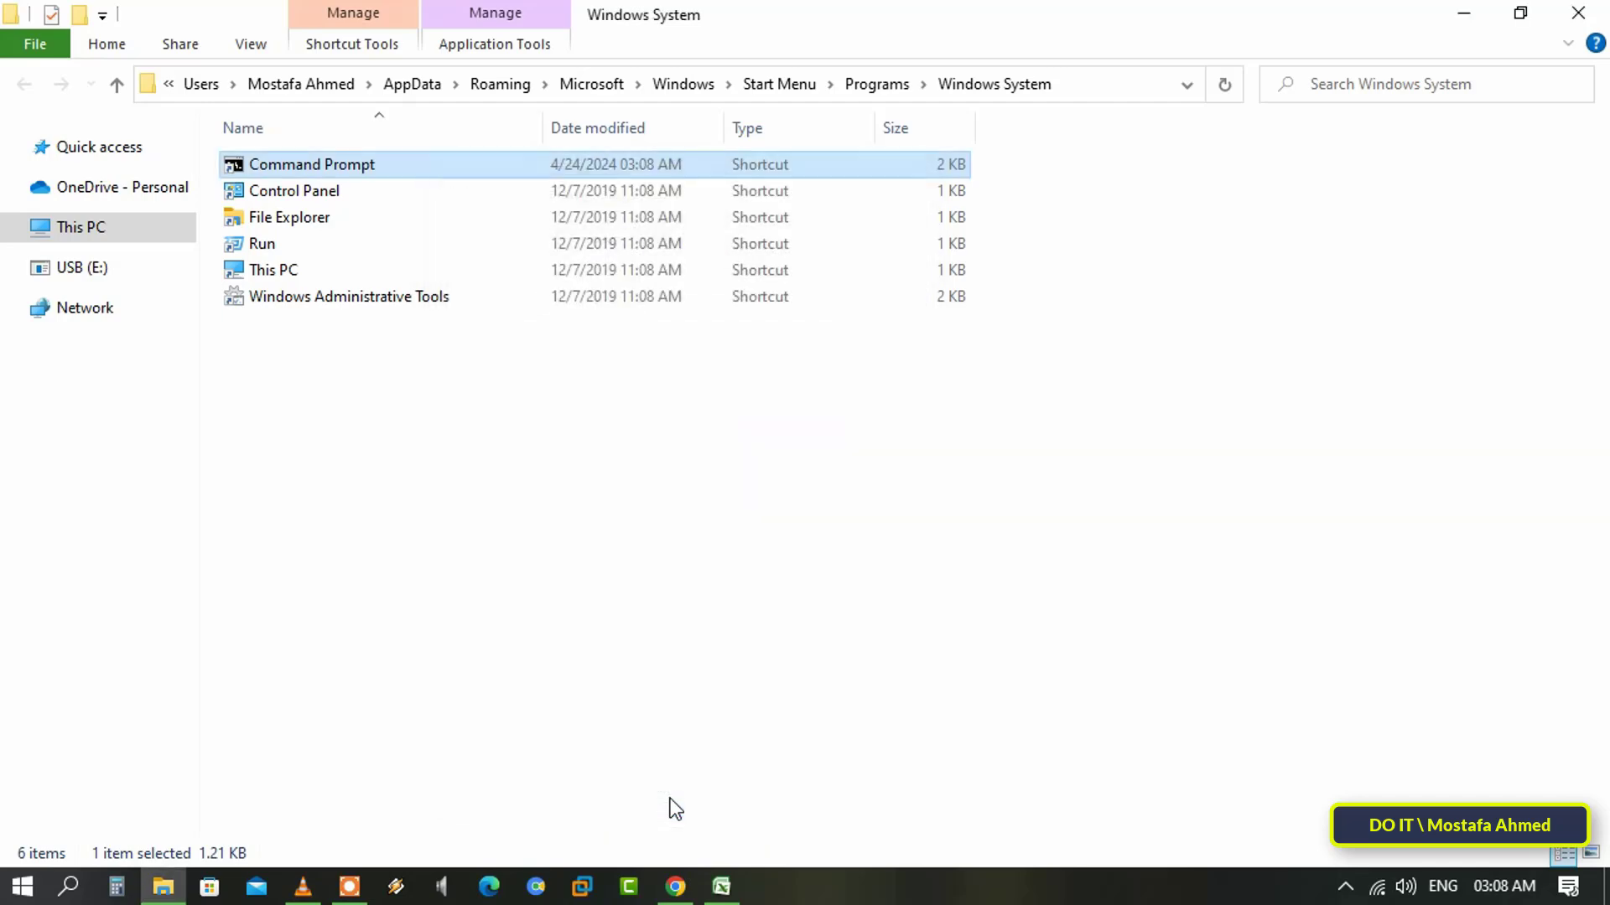
mouse_move(822, 429)
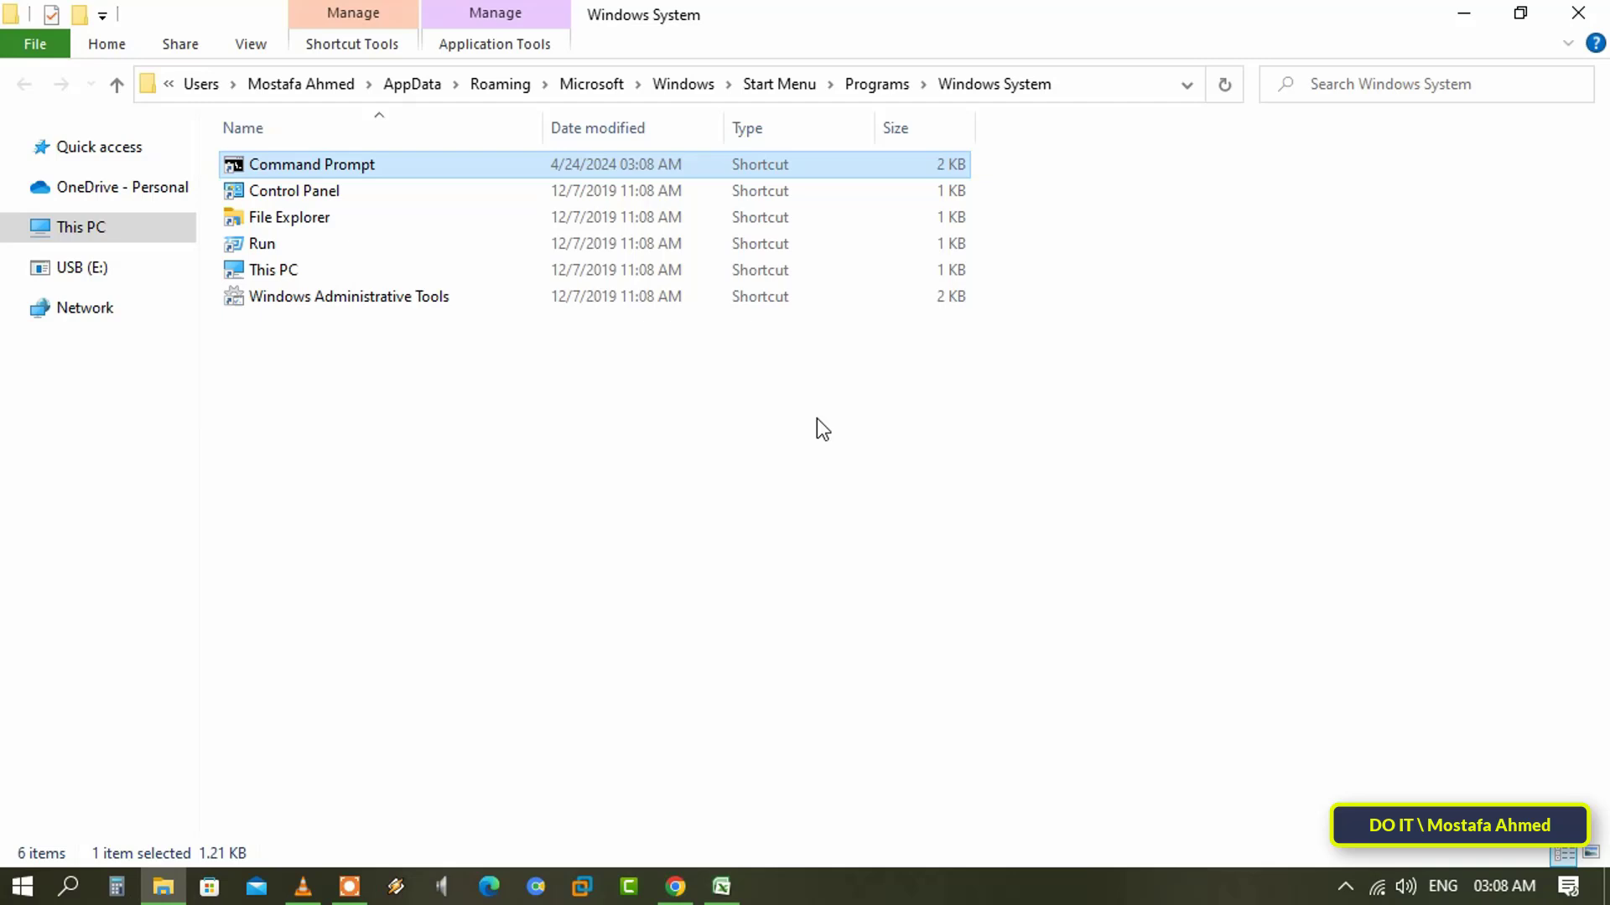
mouse_move(439, 169)
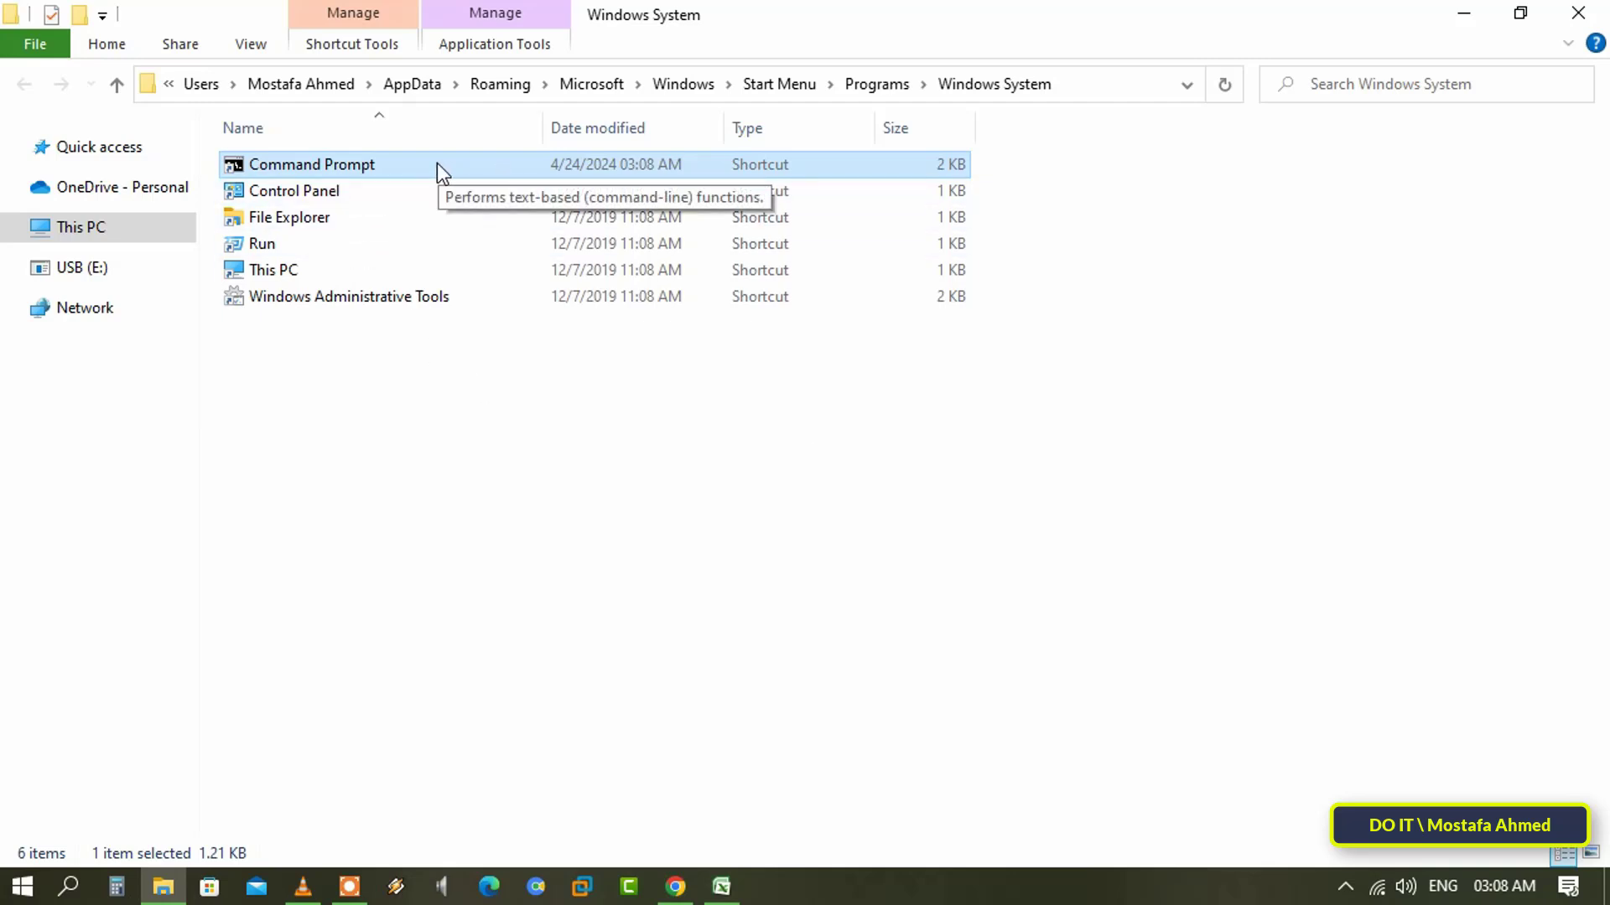
mouse_move(427, 403)
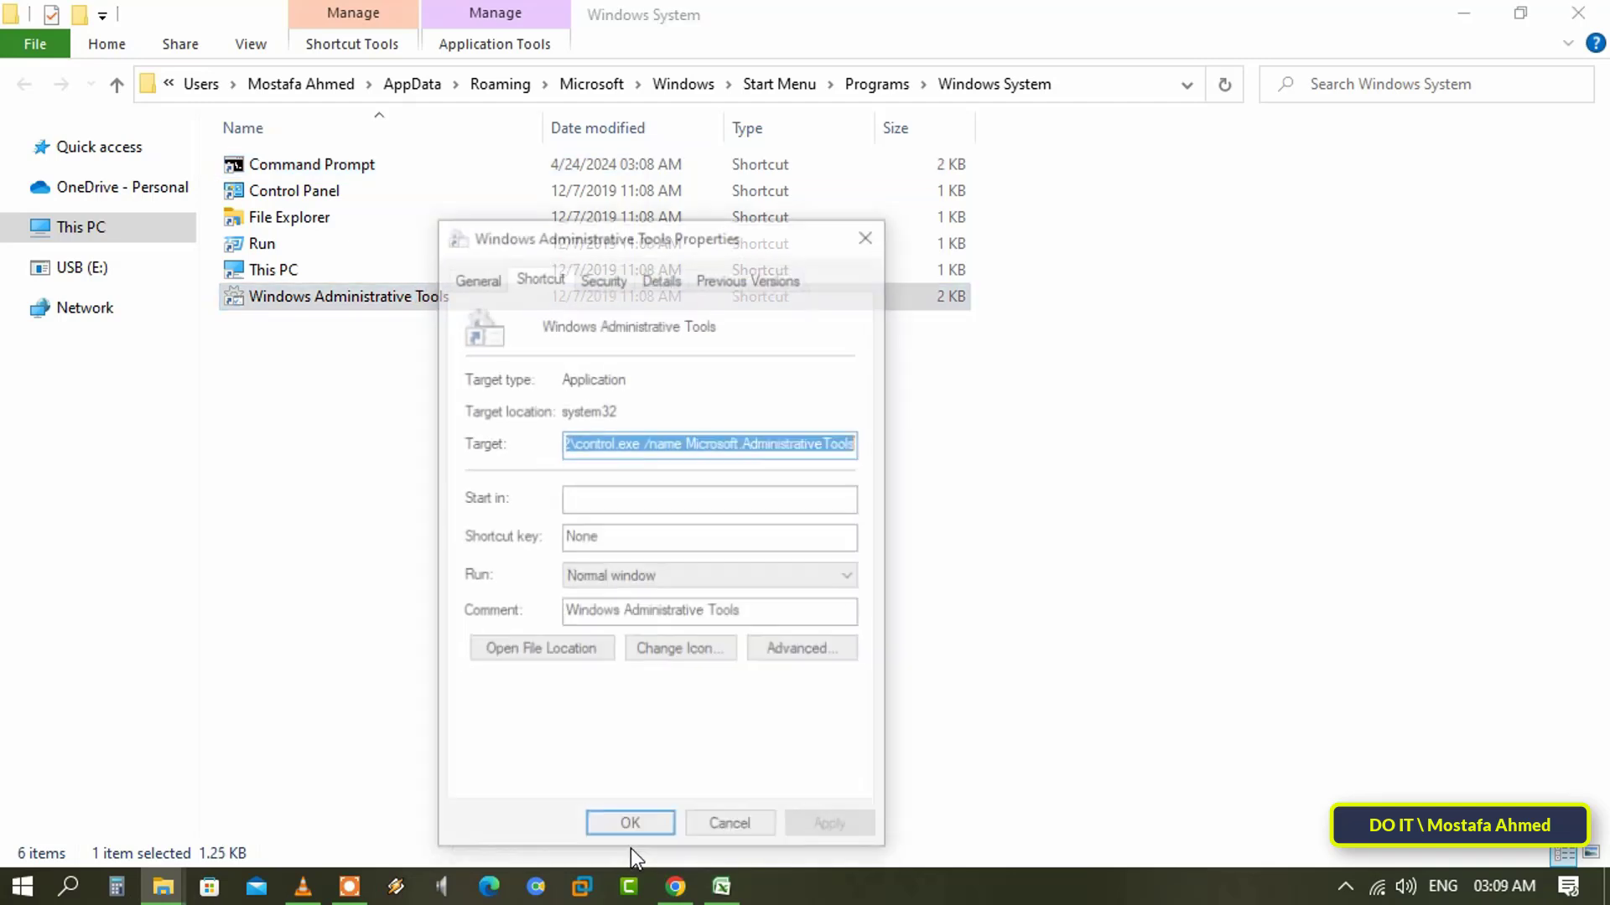
- Tick Run as administrator in Windows Administrative Tools' Advanced Properties and confirm
click(801, 647)
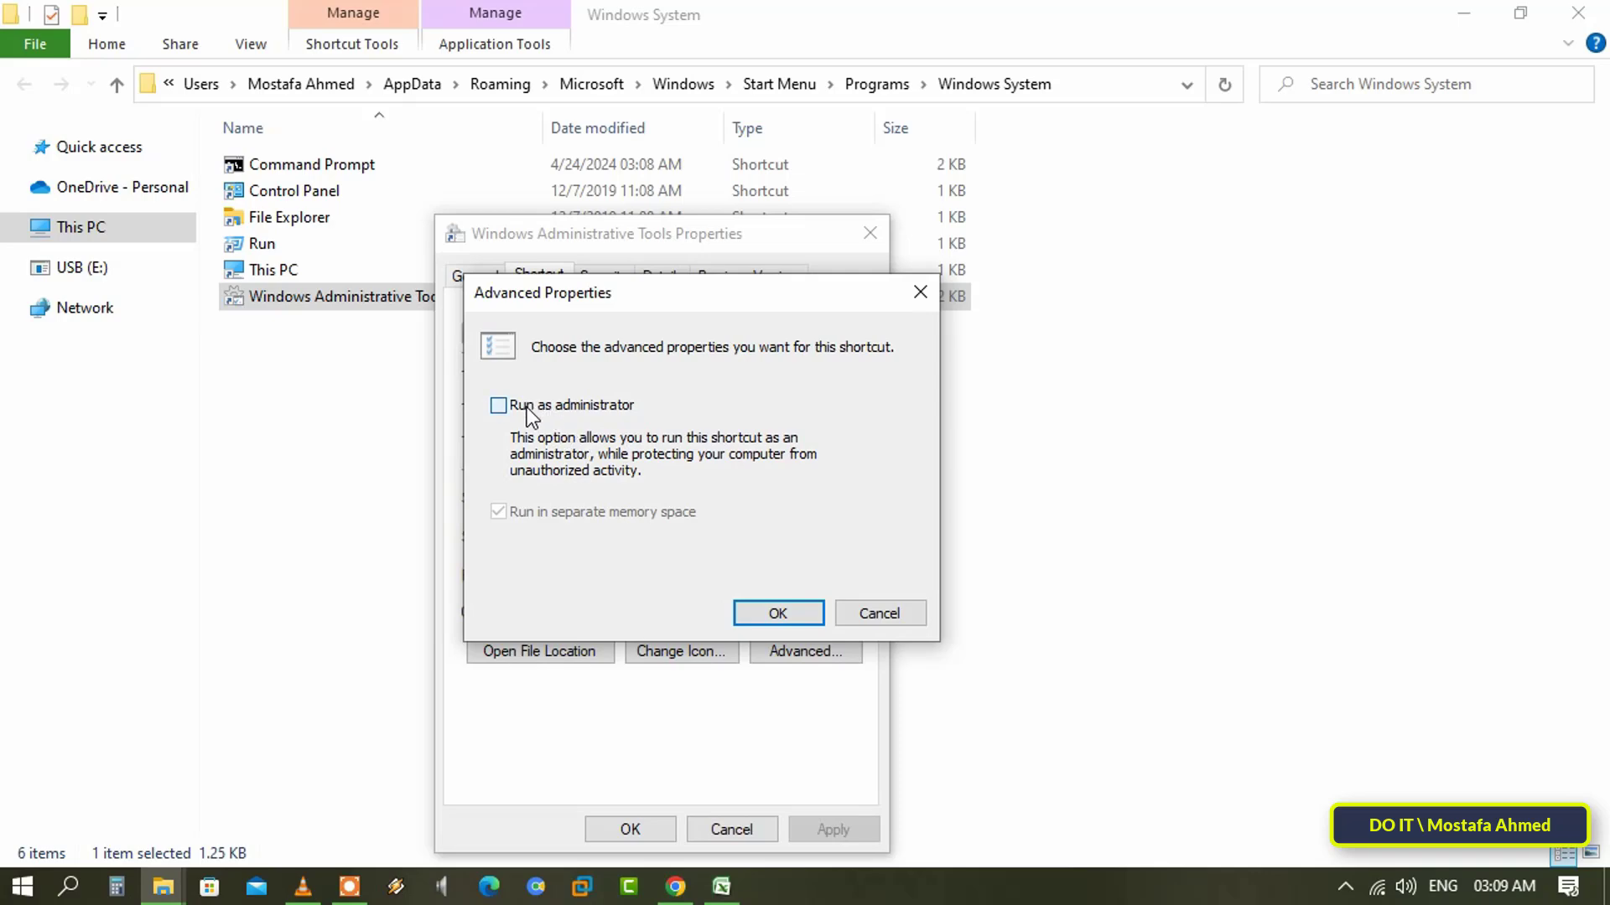
click(498, 406)
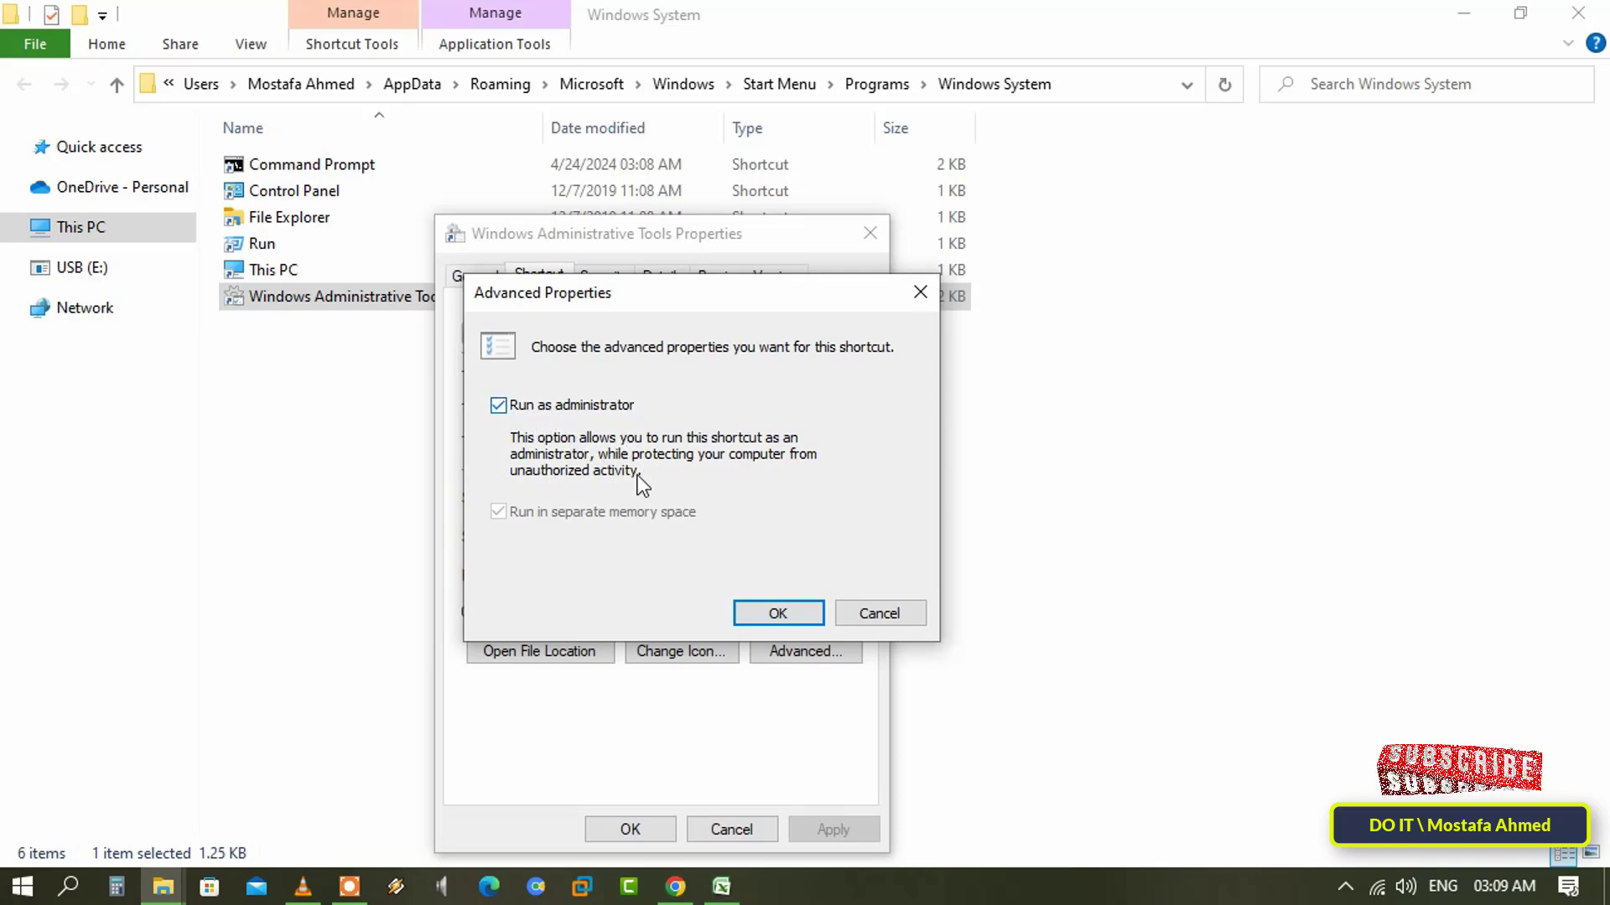
click(776, 614)
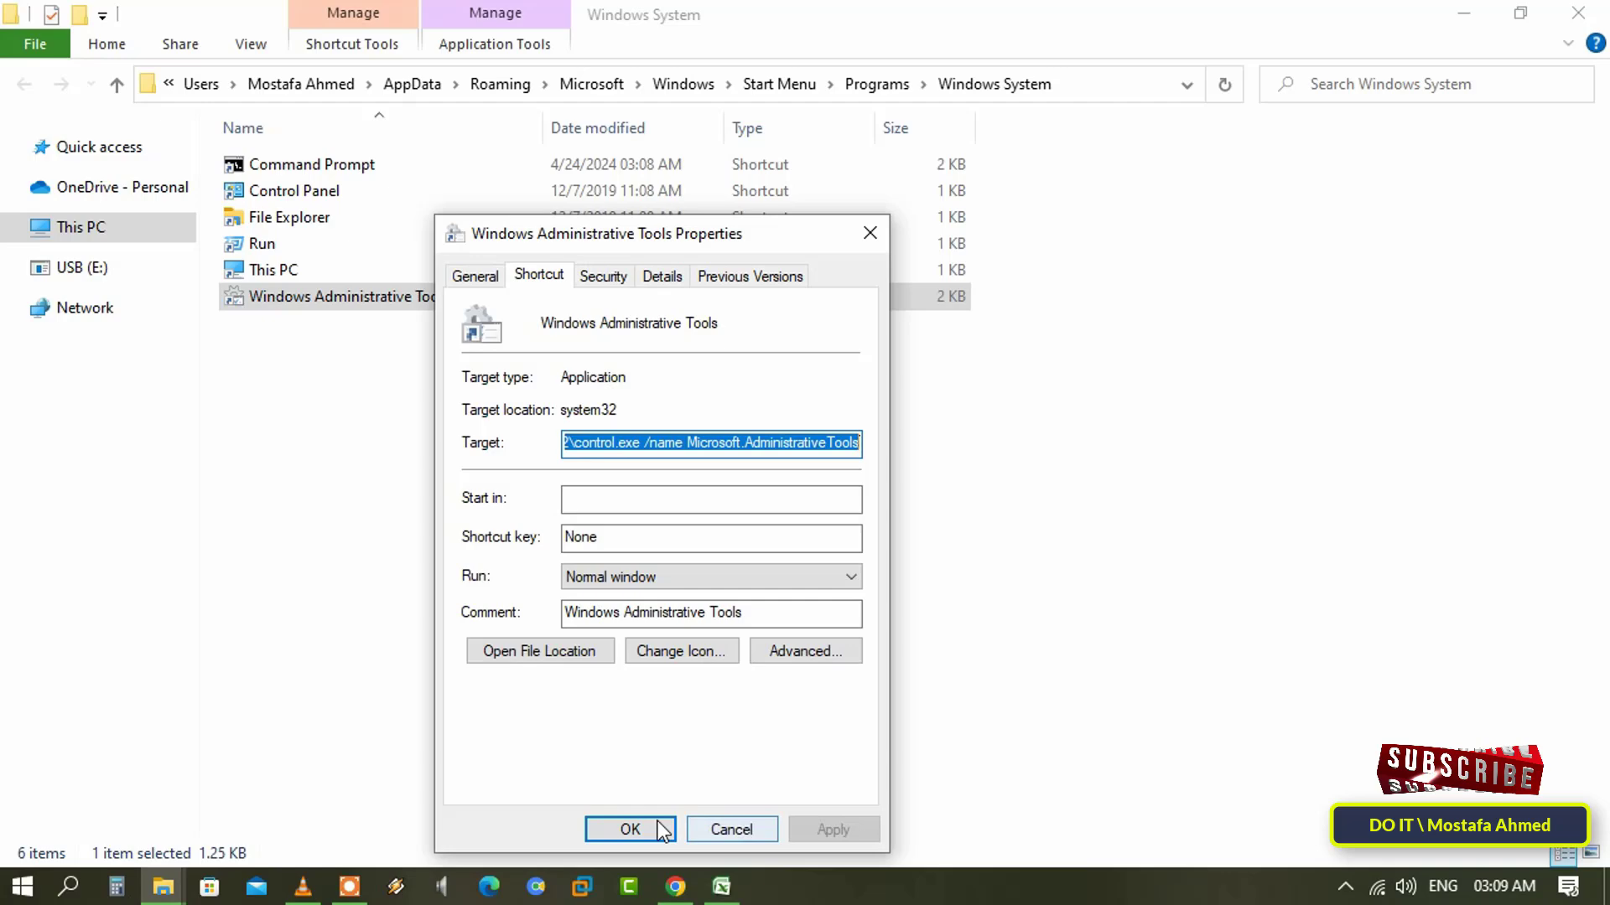